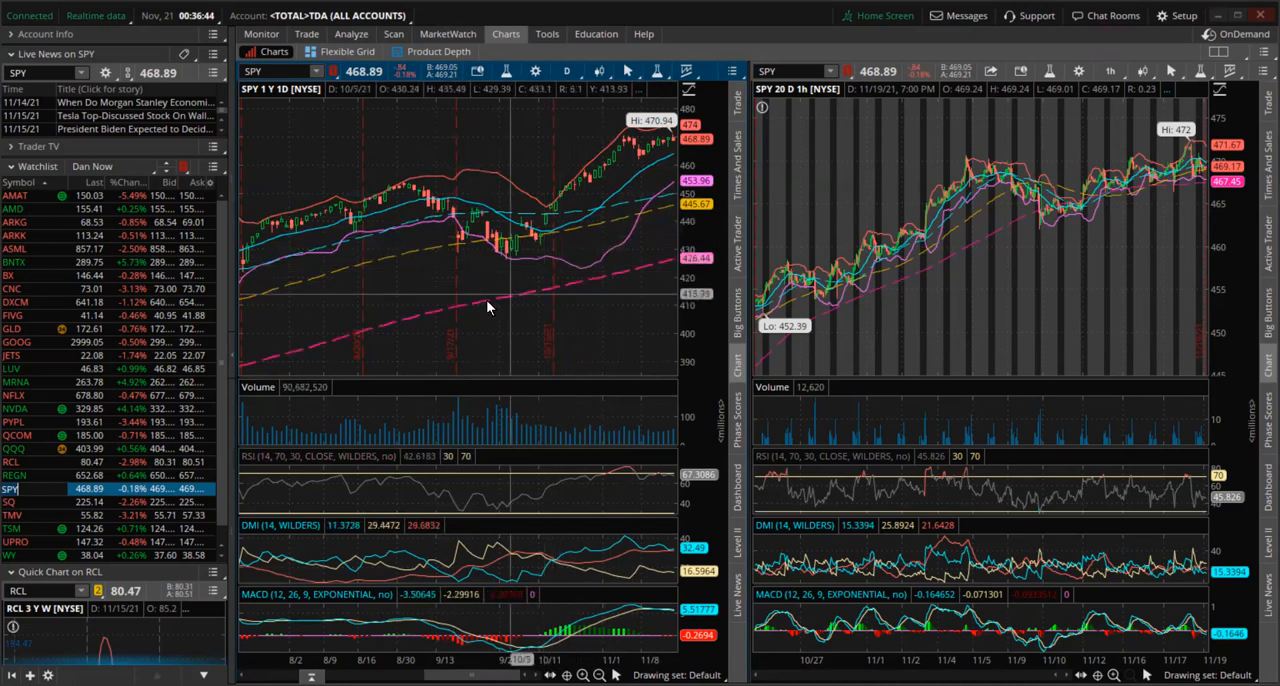
{"action": "mouse_move", "coordinate": [632, 281]}
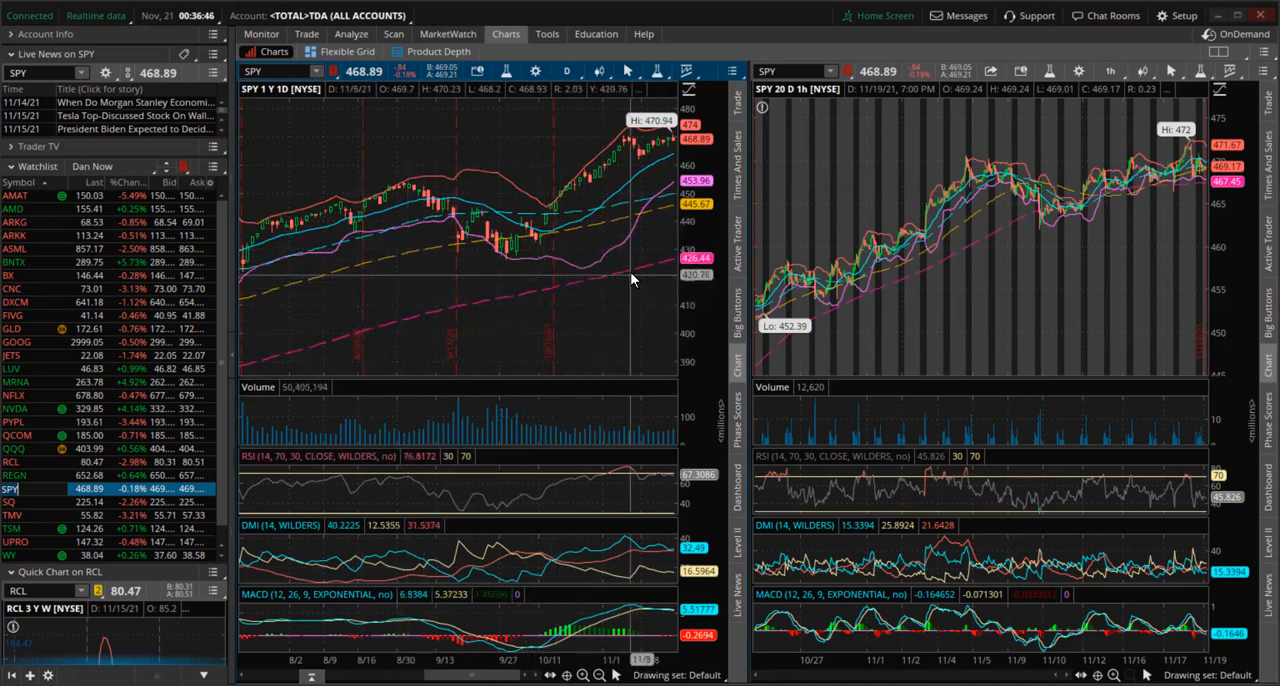
{"action": "mouse_move", "coordinate": [470, 315]}
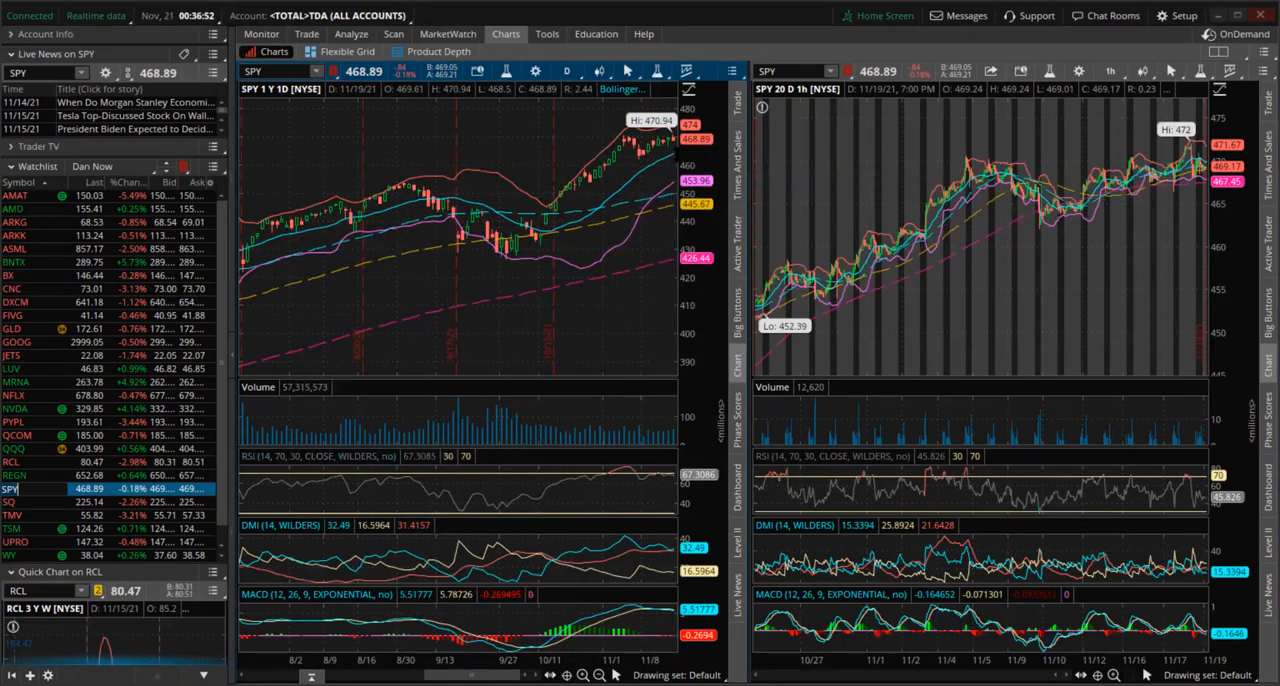
{"action": "mouse_move", "coordinate": [667, 213]}
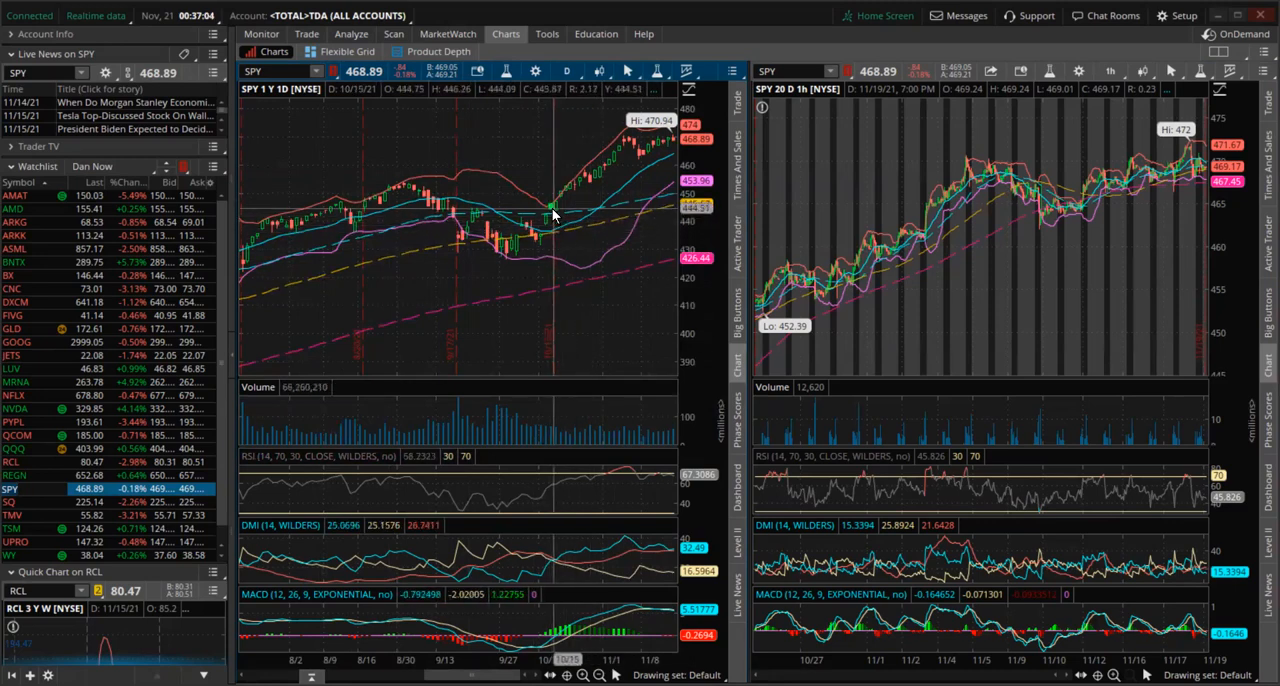
{"action": "mouse_move", "coordinate": [605, 170]}
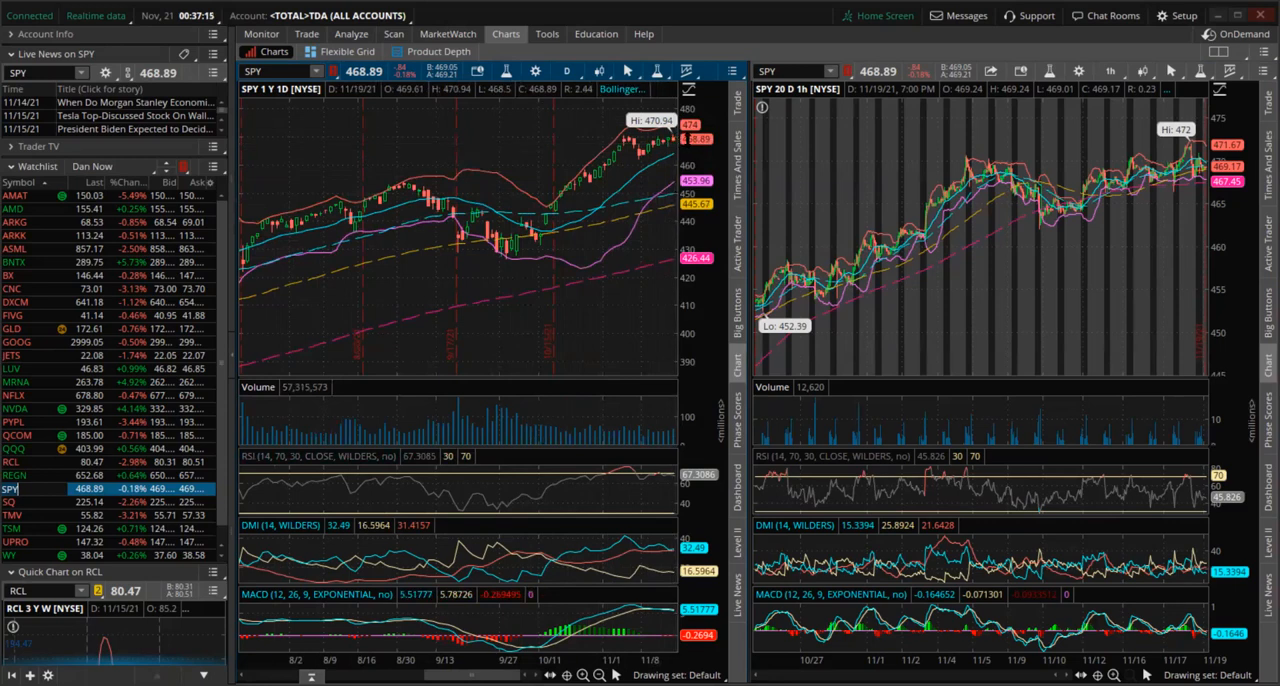
{"action": "mouse_move", "coordinate": [667, 147]}
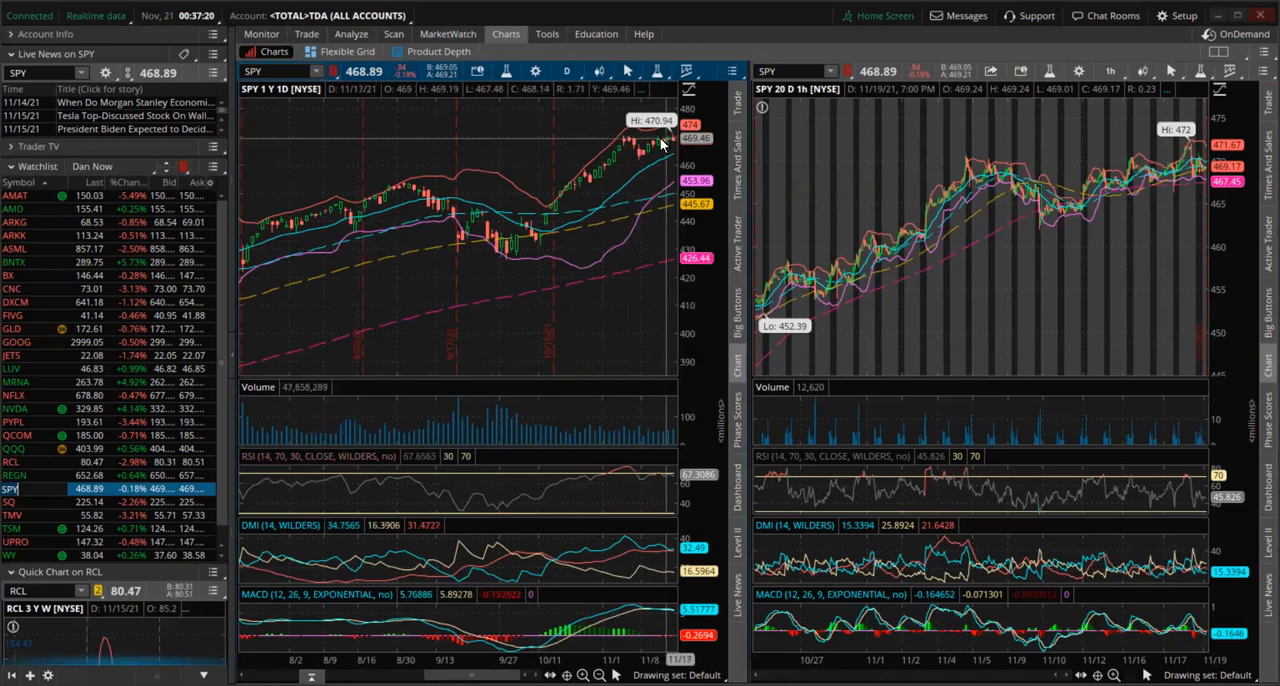
{"action": "mouse_move", "coordinate": [632, 155]}
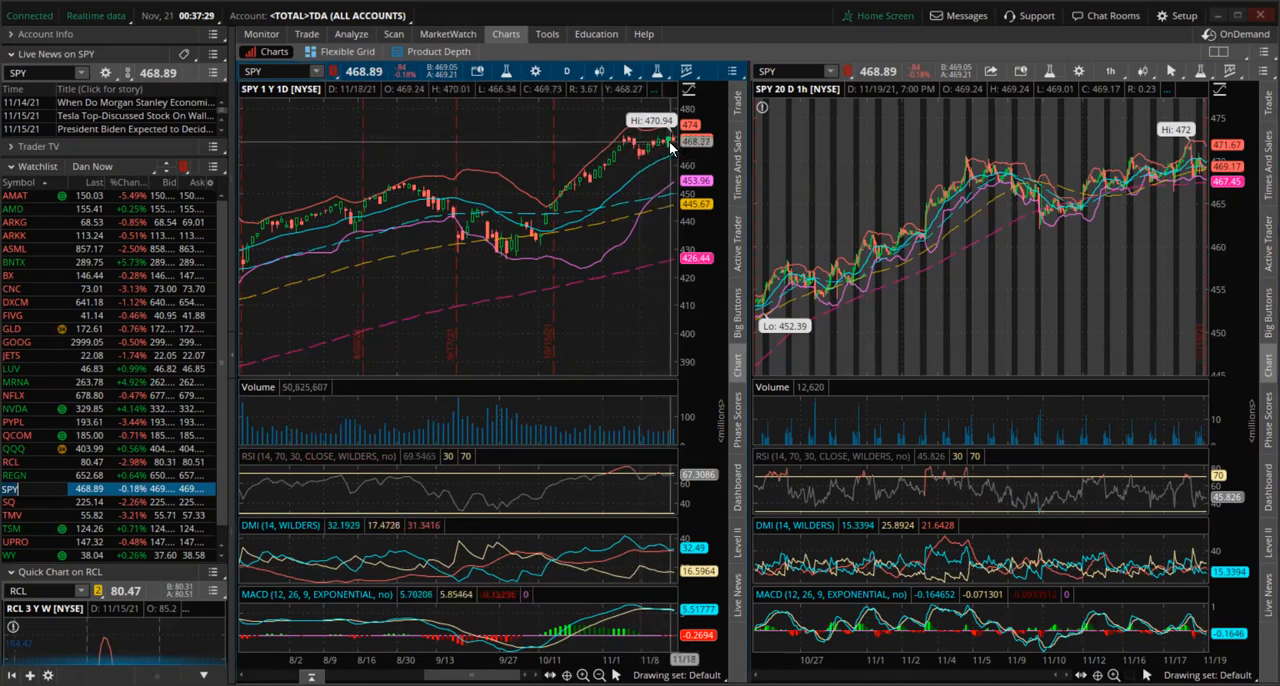
{"action": "mouse_move", "coordinate": [622, 168]}
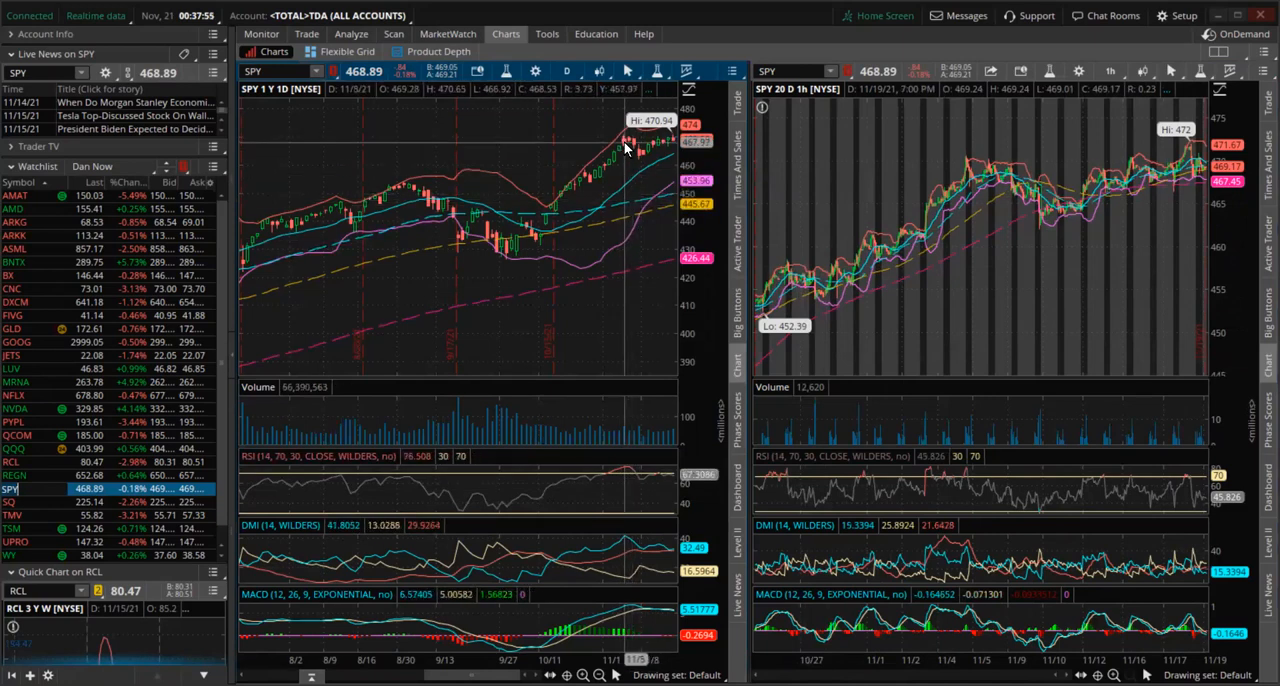
{"action": "mouse_move", "coordinate": [625, 464]}
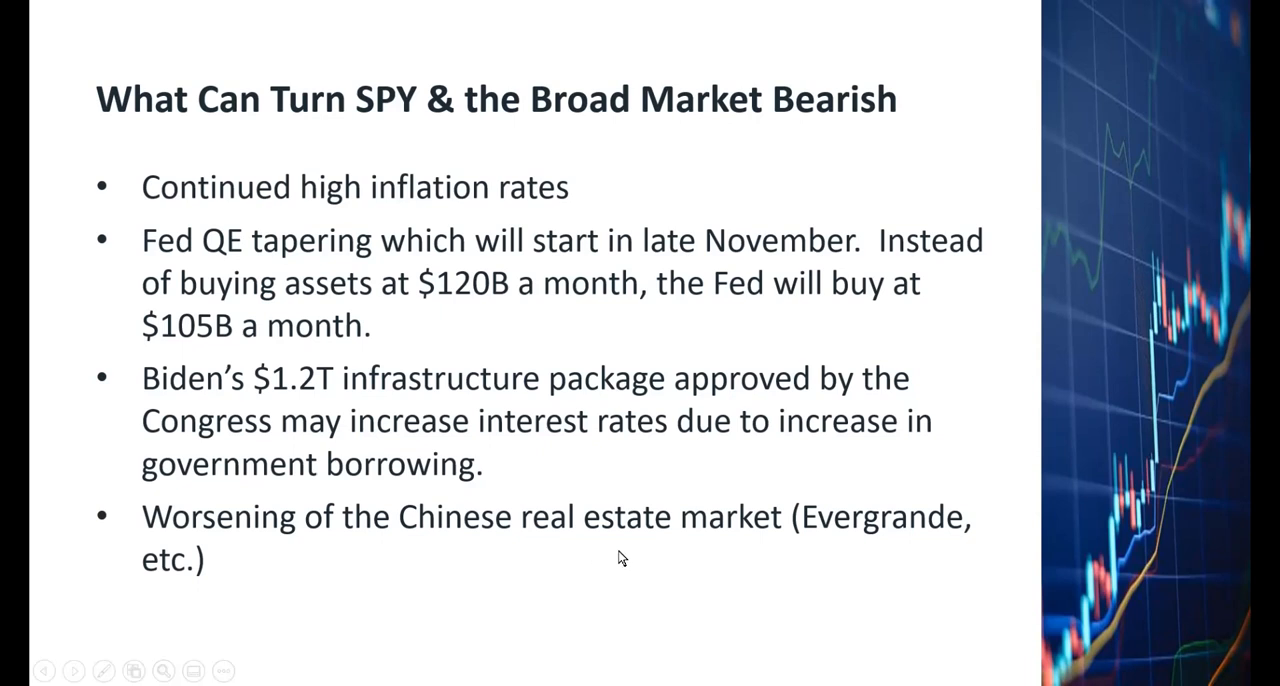
{"action": "mouse_move", "coordinate": [832, 616]}
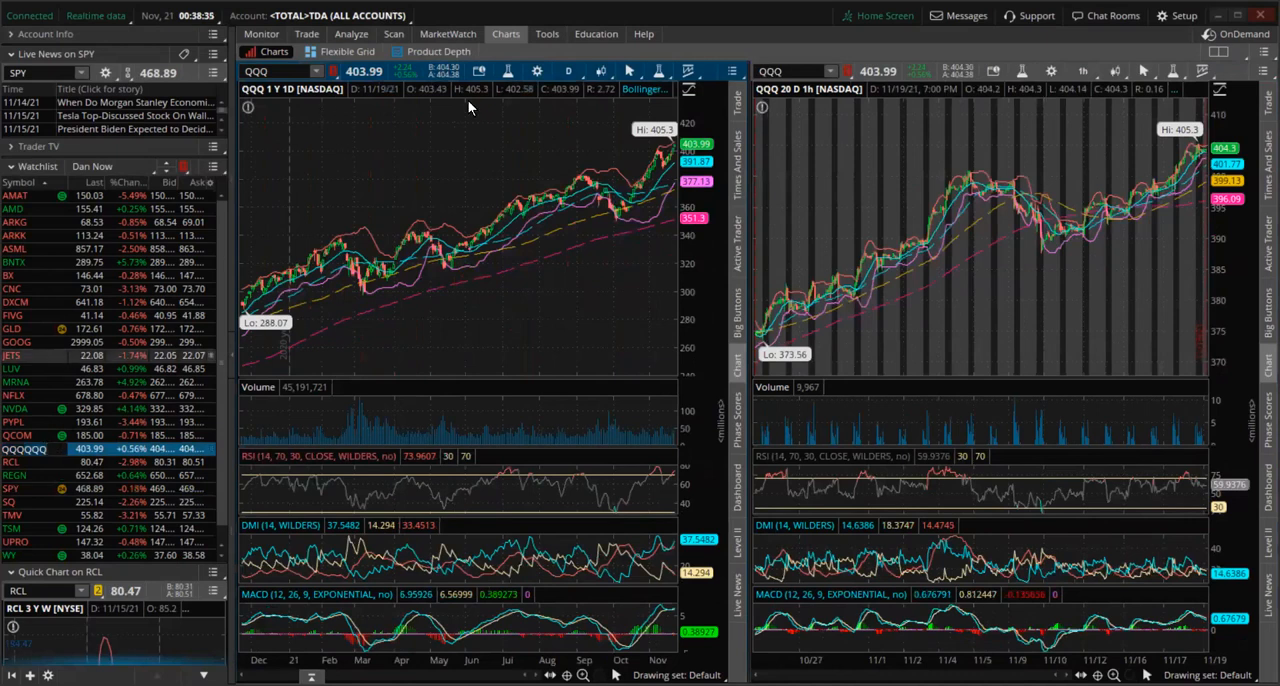
{"action": "mouse_move", "coordinate": [417, 324]}
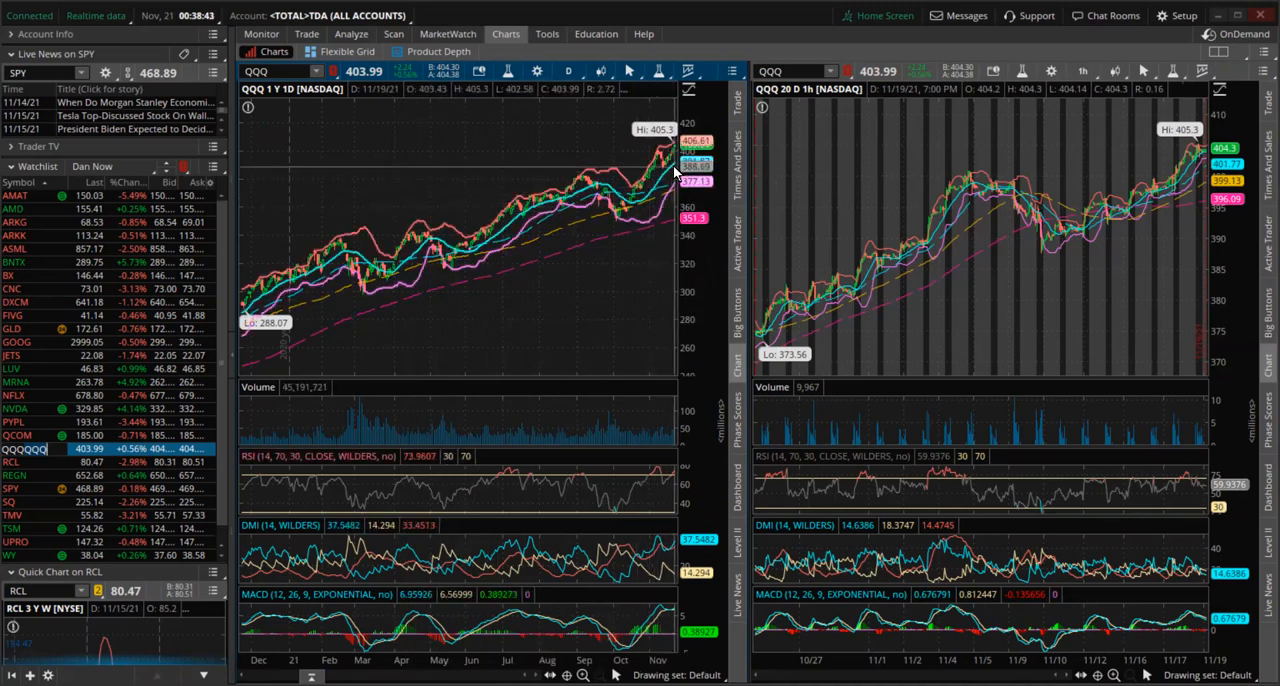
{"action": "mouse_move", "coordinate": [623, 200]}
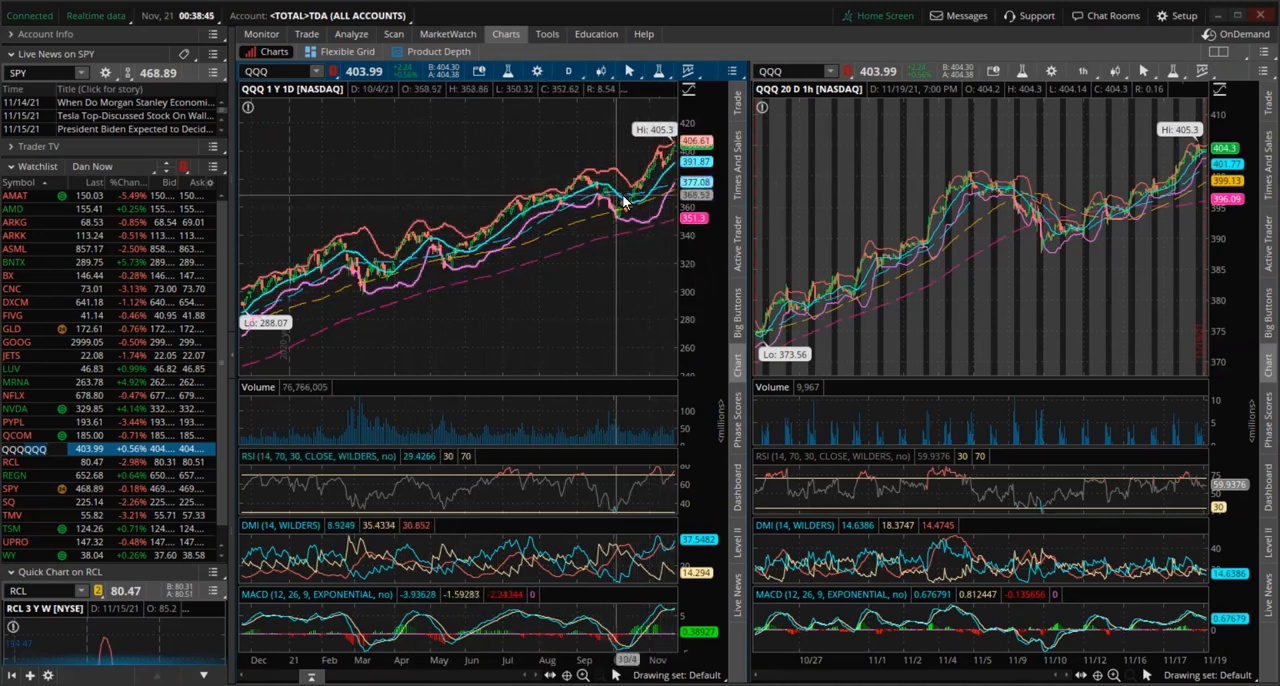
{"action": "mouse_move", "coordinate": [632, 205]}
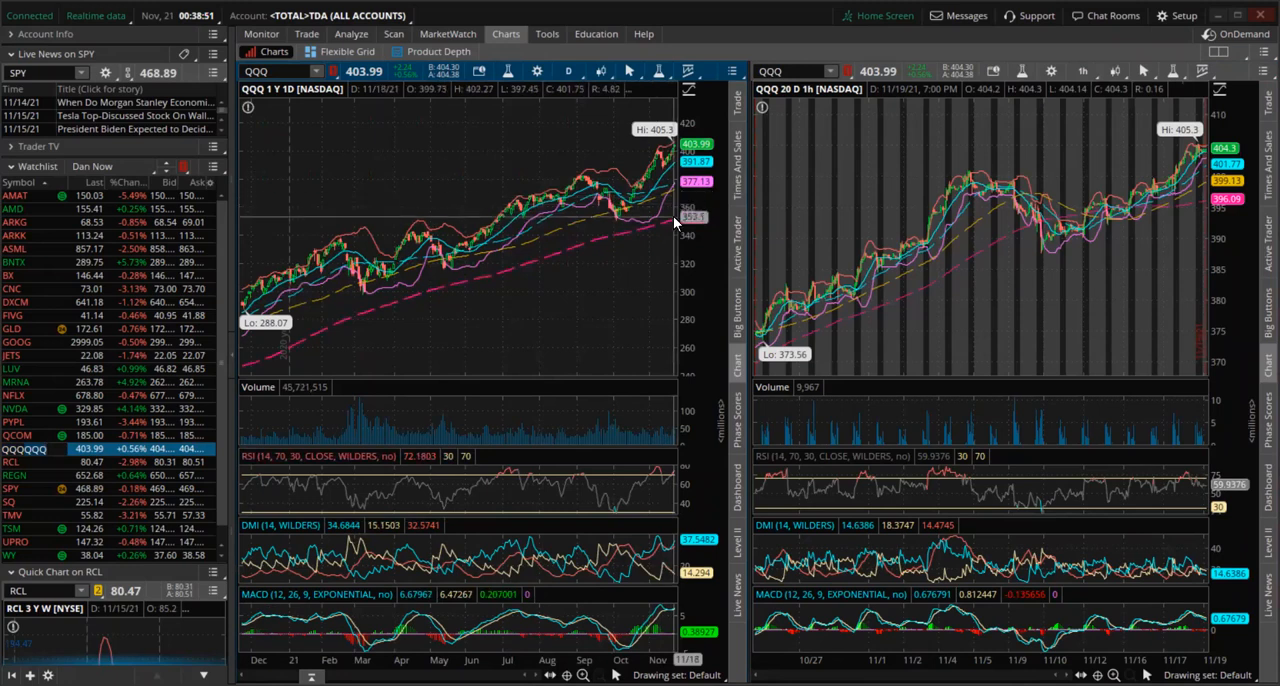
{"action": "mouse_move", "coordinate": [504, 283]}
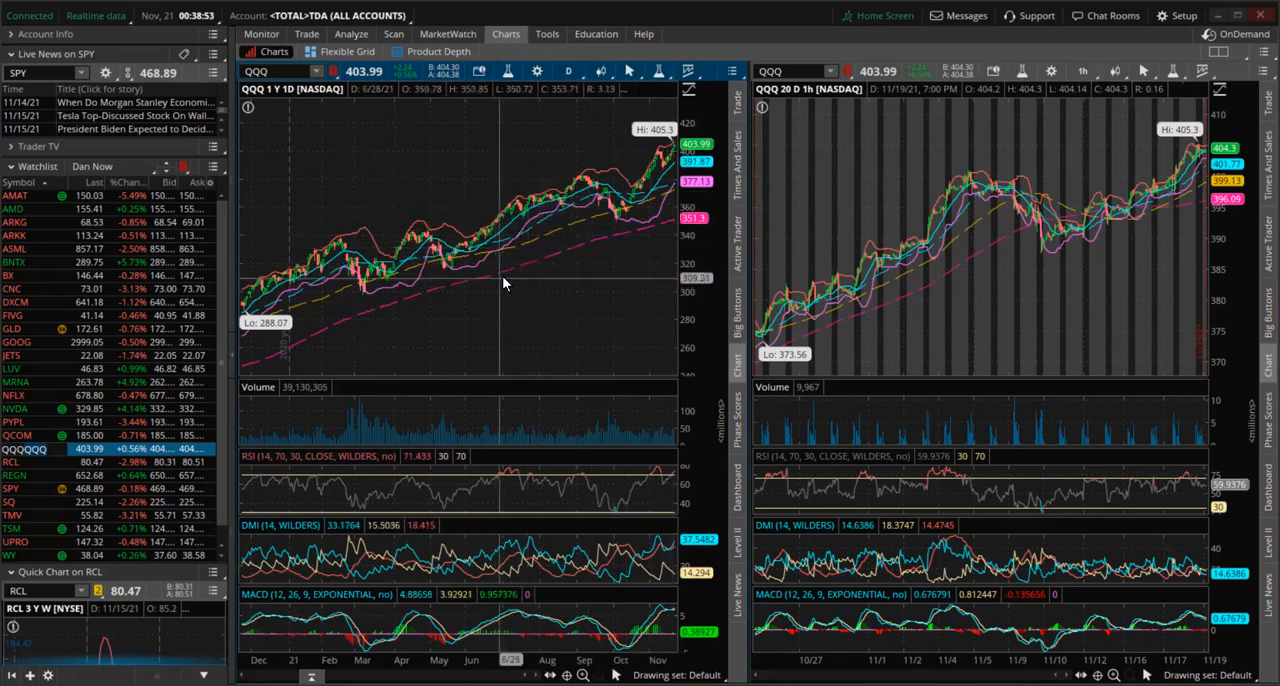
{"action": "mouse_move", "coordinate": [671, 237]}
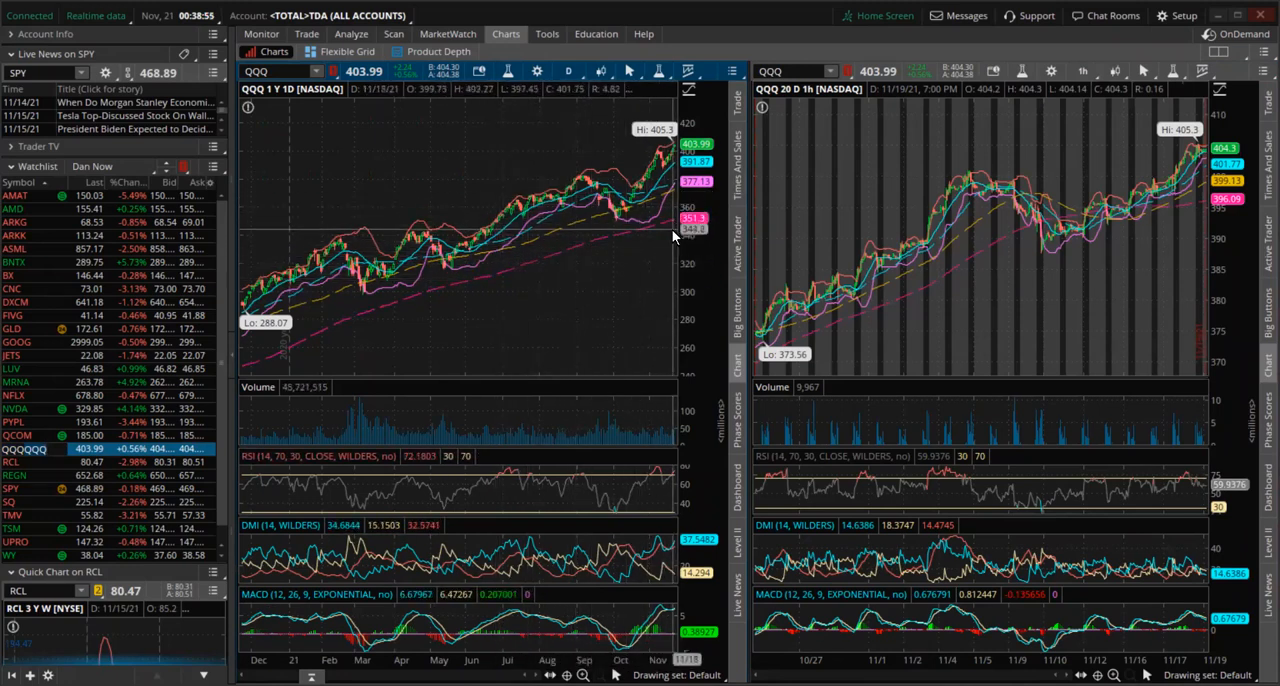
{"action": "mouse_move", "coordinate": [645, 198]}
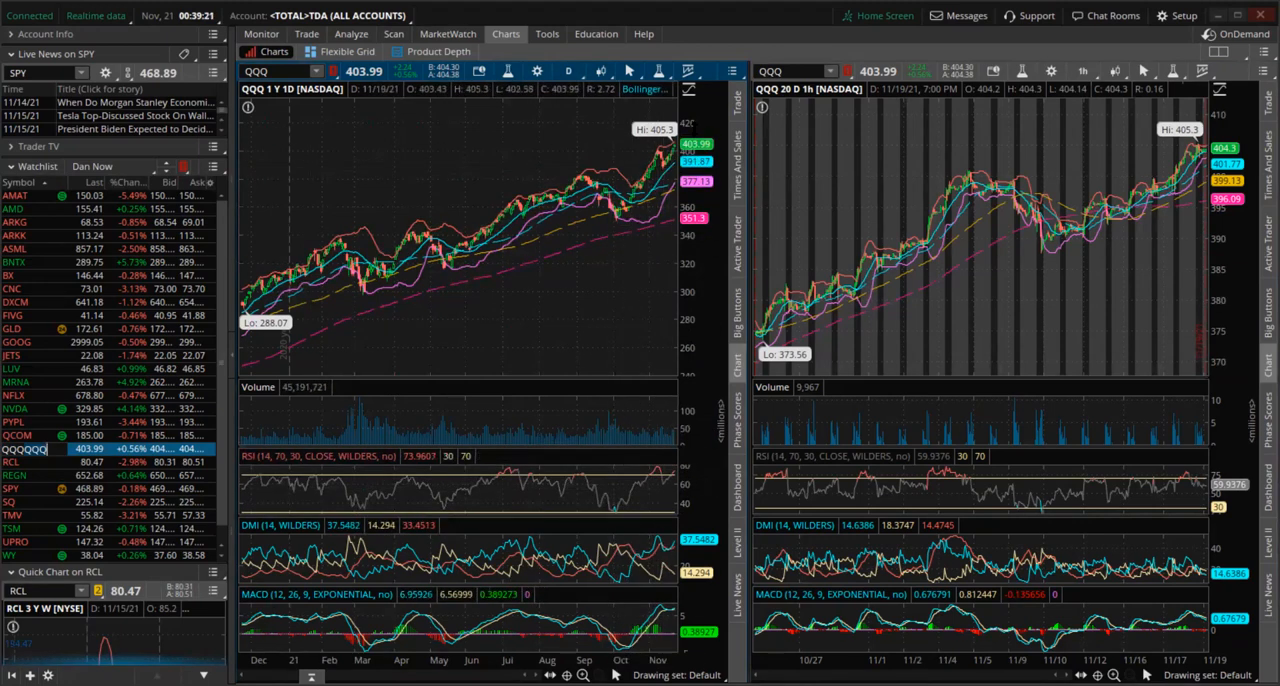
{"action": "mouse_move", "coordinate": [881, 291]}
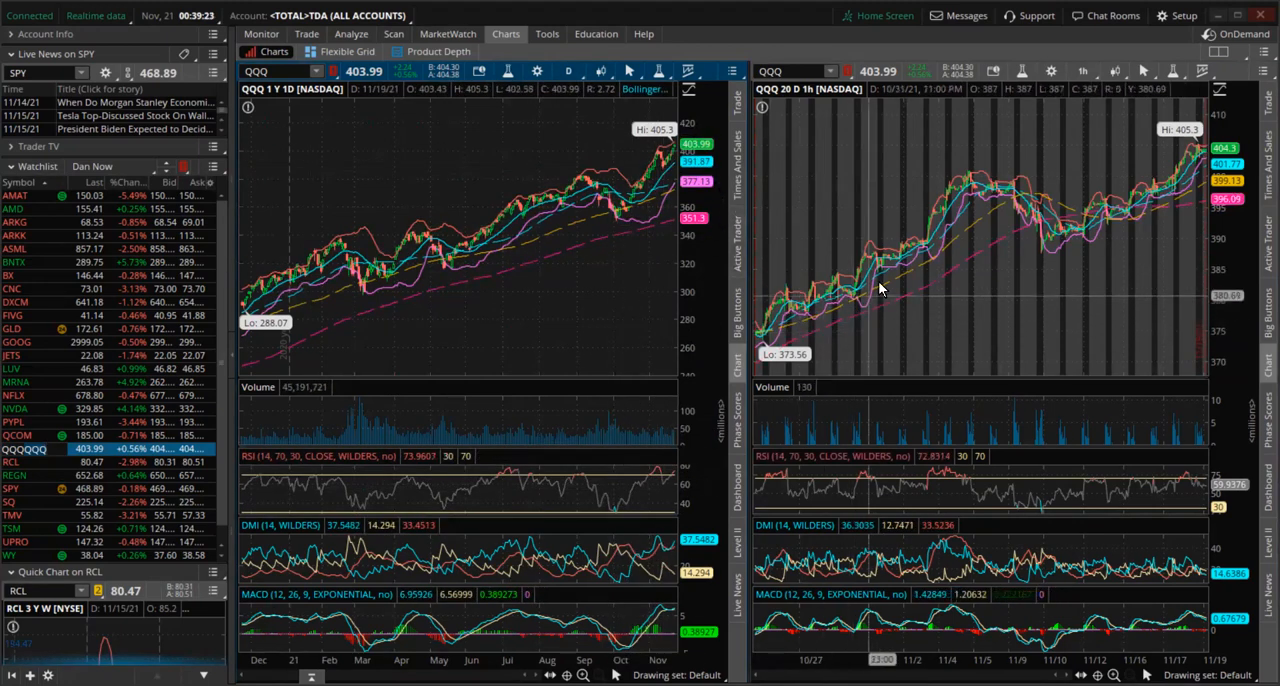
{"action": "mouse_move", "coordinate": [1185, 267]}
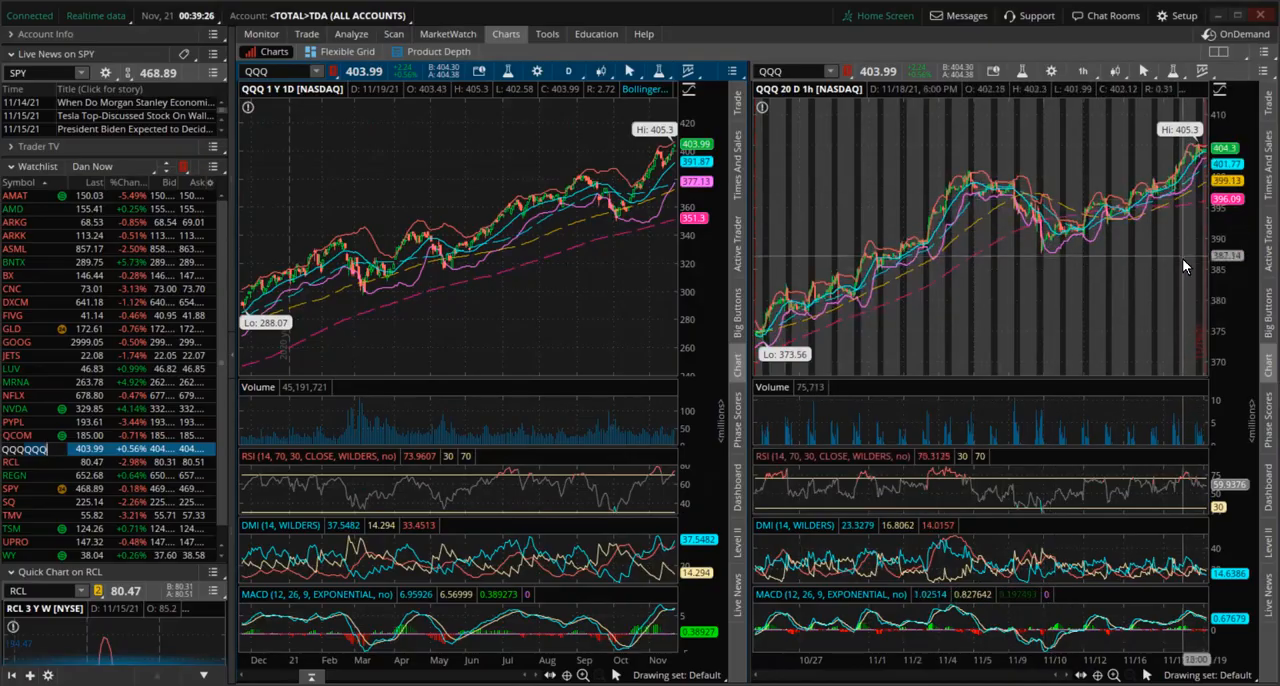
Step: Load a symbol from the left-side watchlist into the linked daily and hourly charts
{"action": "left_click", "coordinate": [14, 261]}
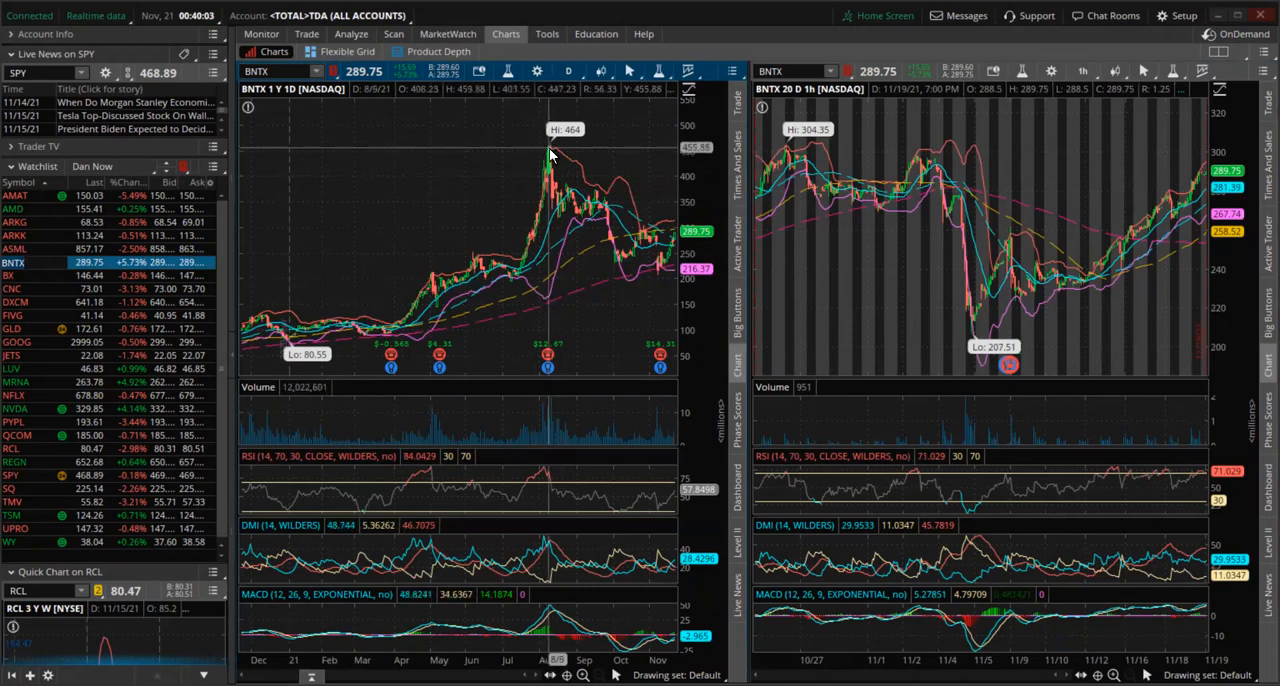
{"action": "mouse_move", "coordinate": [598, 207]}
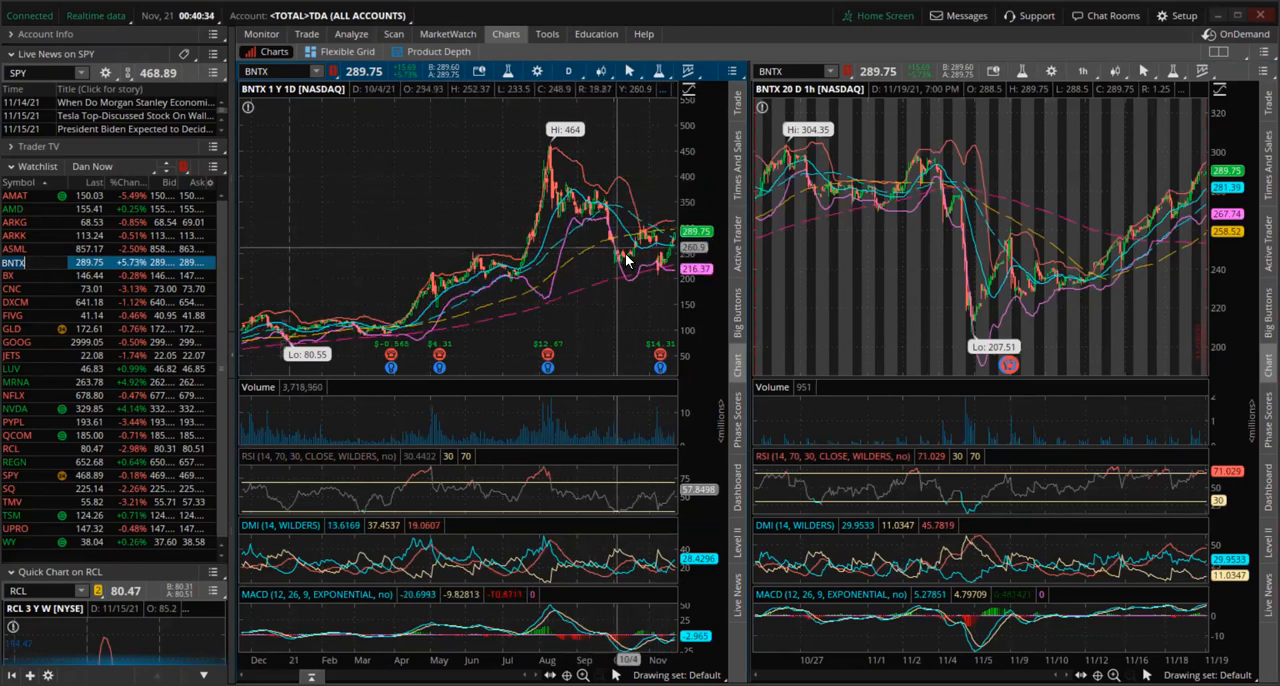
{"action": "mouse_move", "coordinate": [600, 222]}
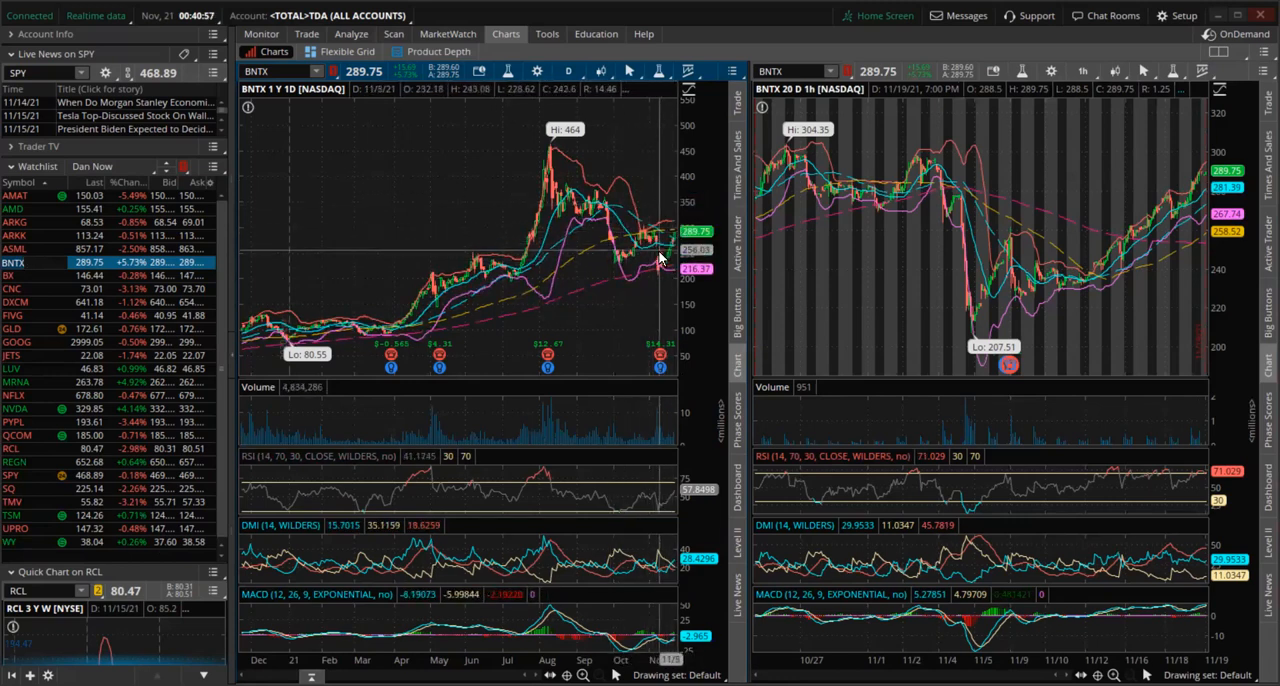
{"action": "mouse_move", "coordinate": [627, 268]}
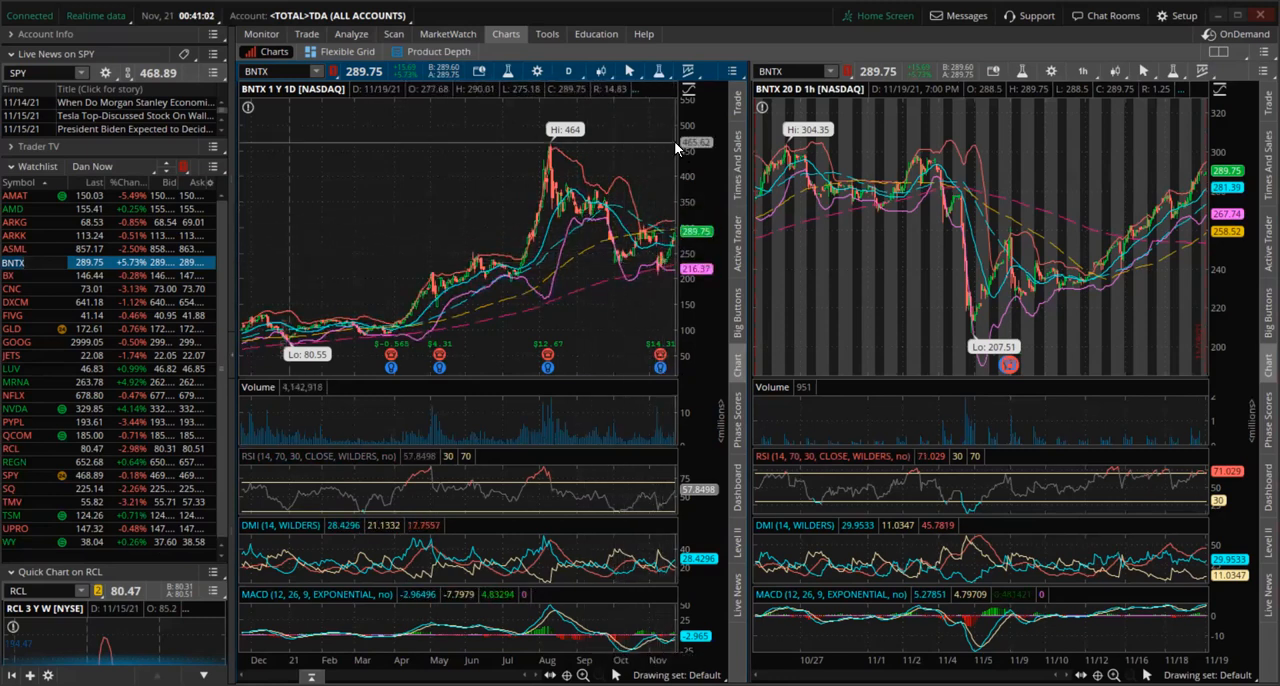
{"action": "mouse_move", "coordinate": [312, 171]}
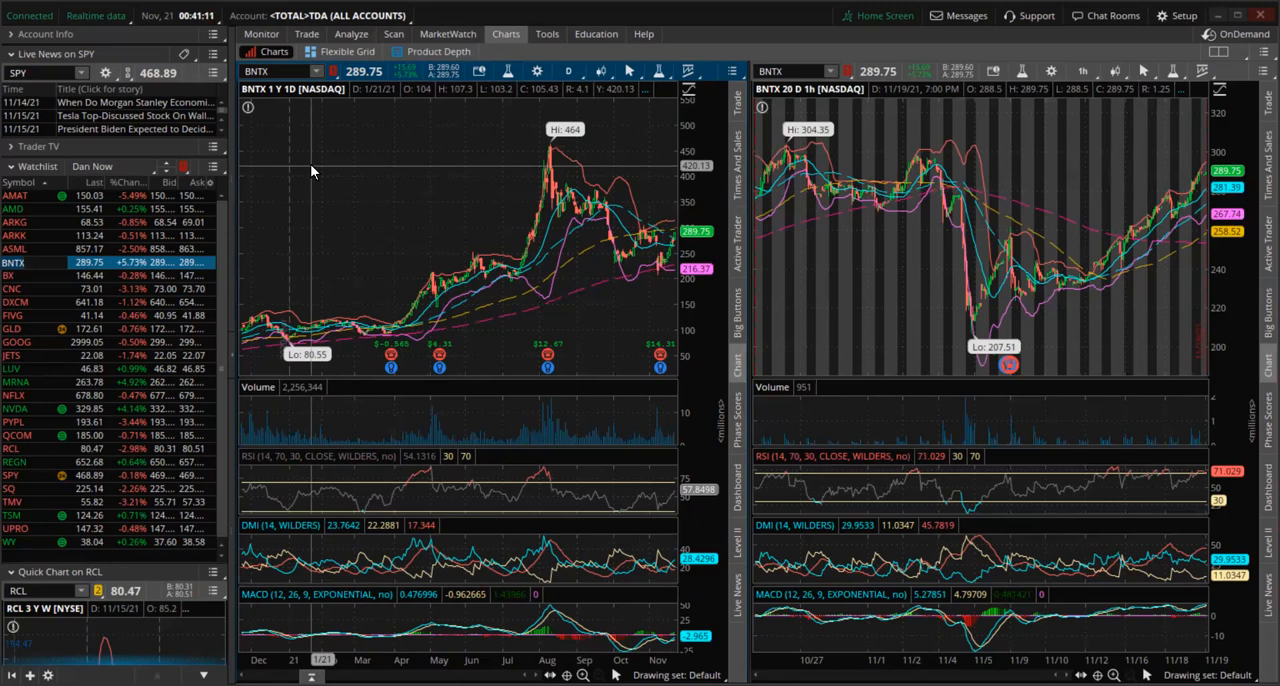
{"action": "mouse_move", "coordinate": [657, 304]}
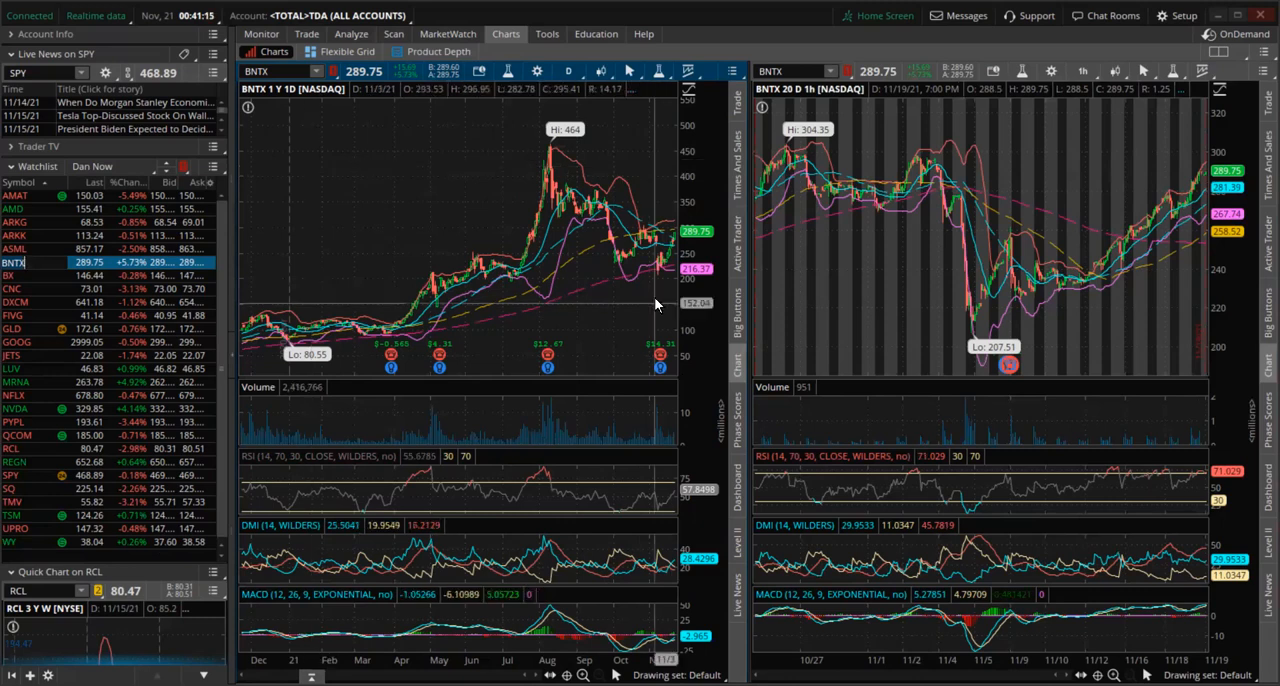
{"action": "mouse_move", "coordinate": [663, 280]}
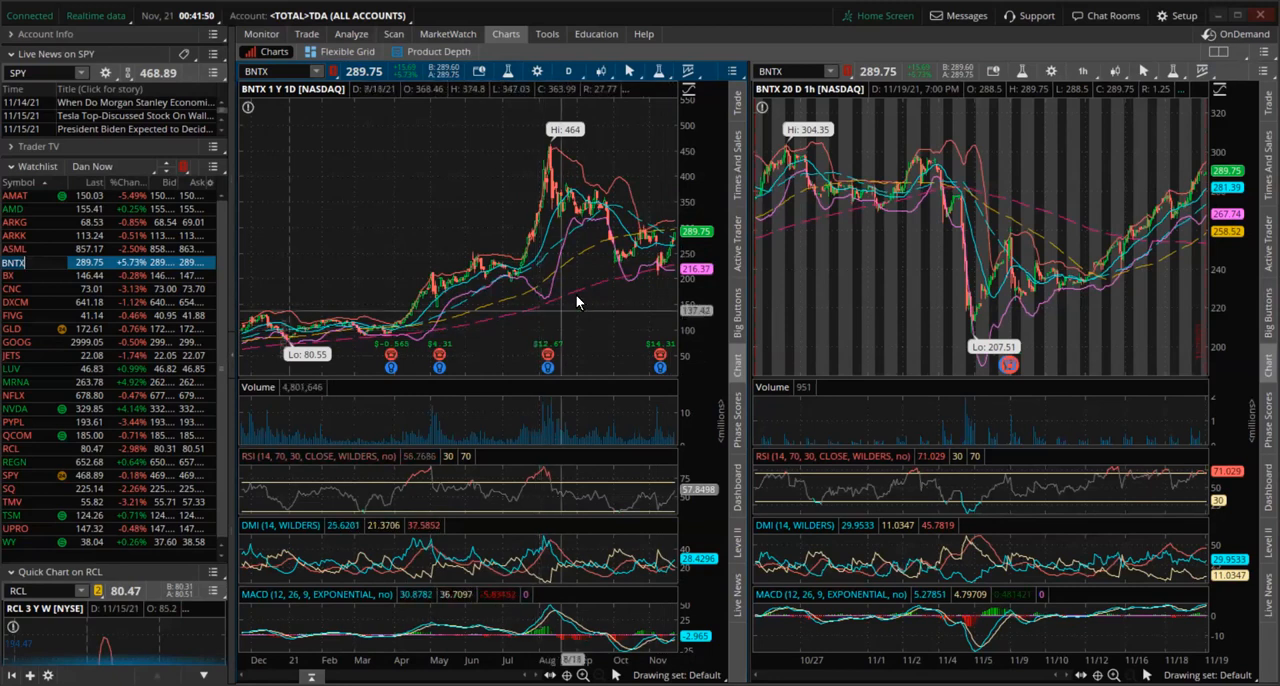
{"action": "mouse_move", "coordinate": [237, 388]}
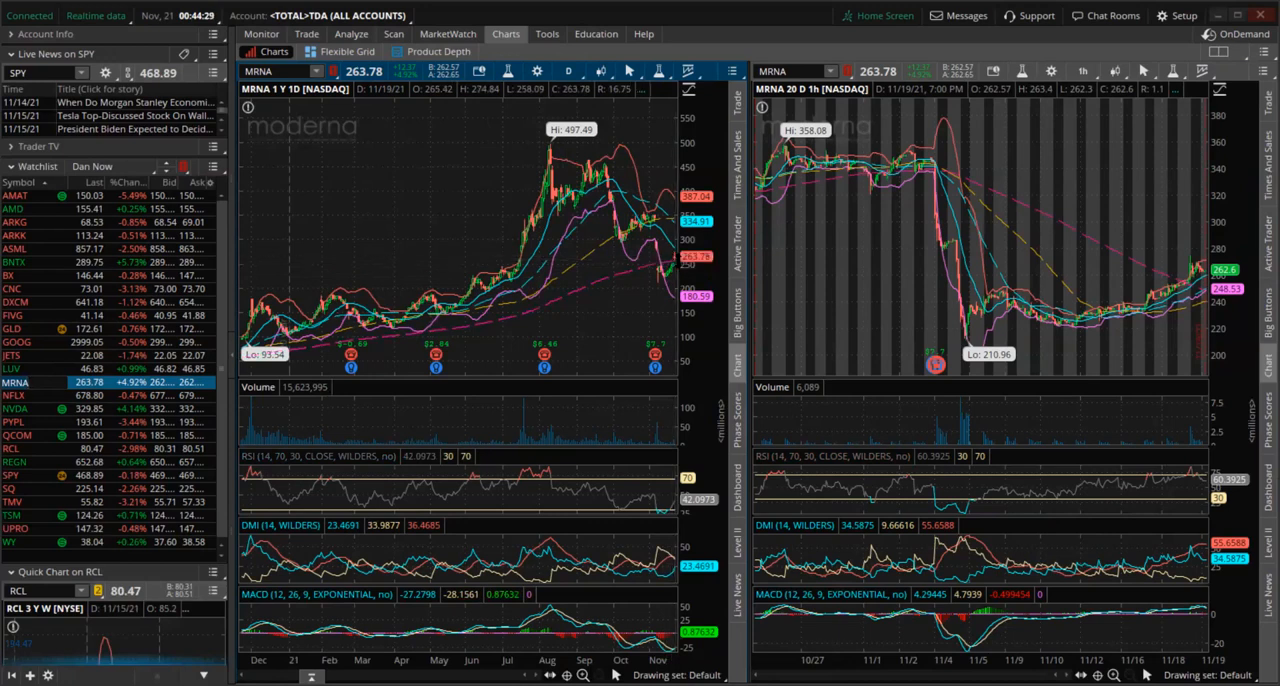
{"action": "mouse_move", "coordinate": [678, 267]}
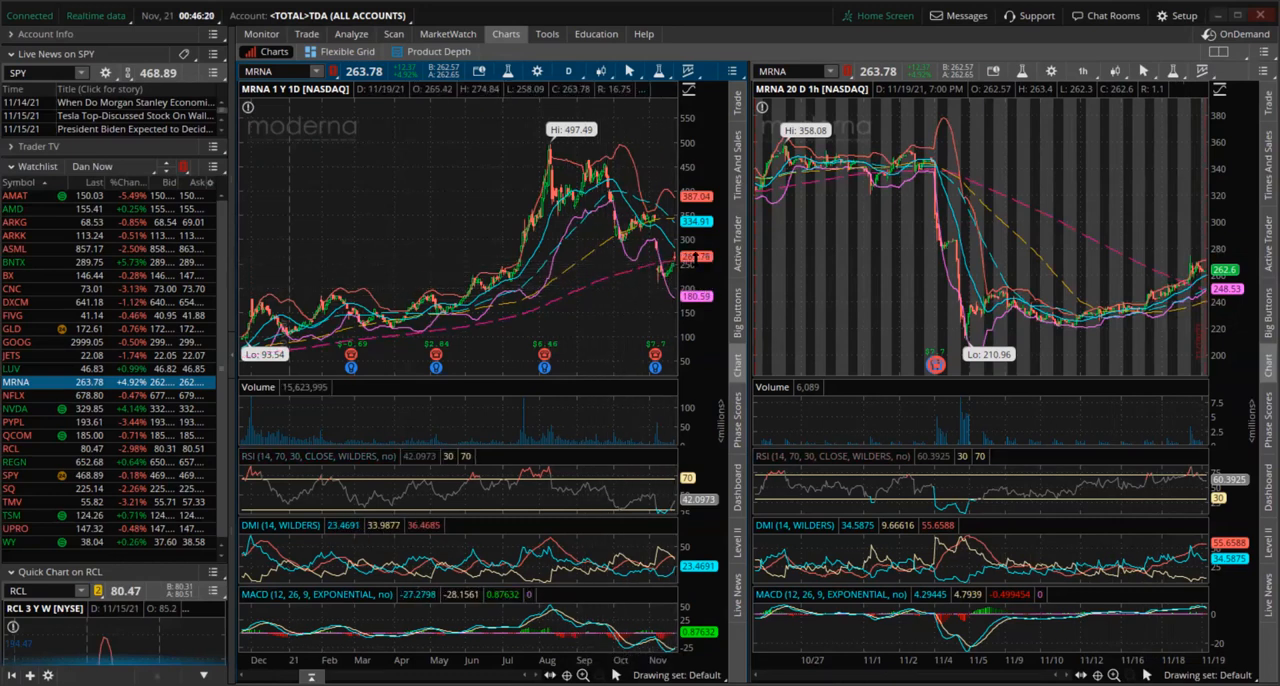
{"action": "mouse_move", "coordinate": [672, 276]}
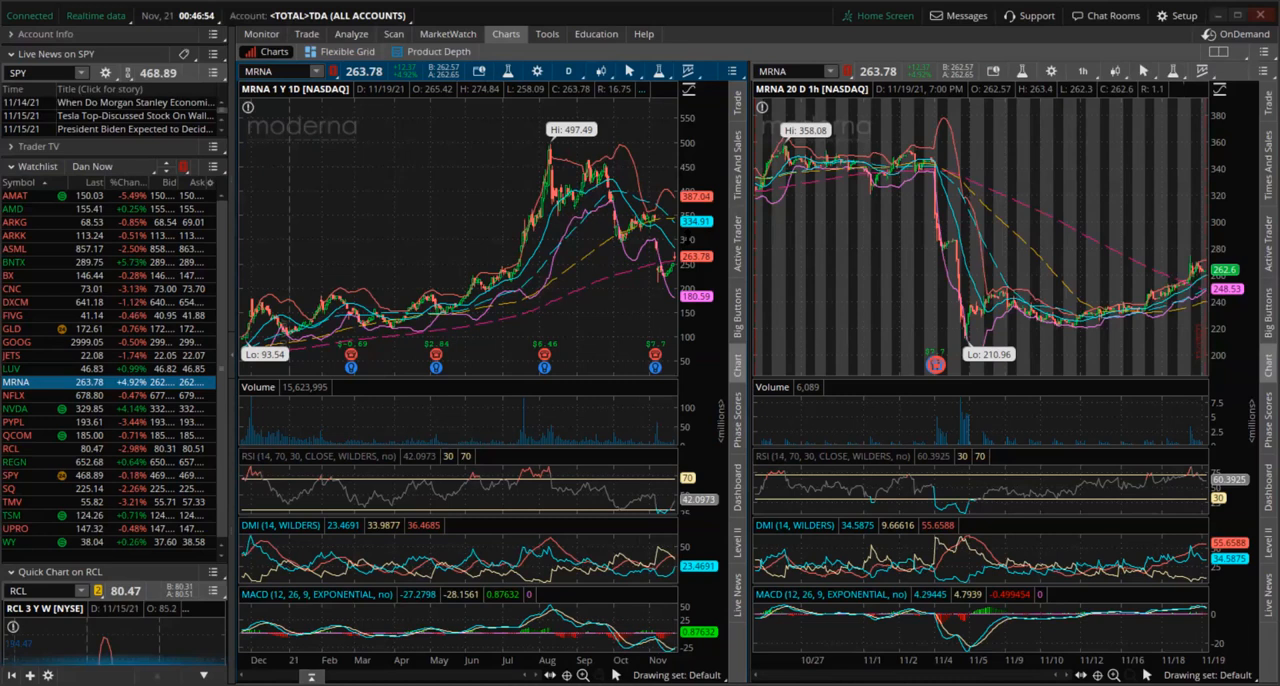
{"action": "left_click", "coordinate": [16, 342]}
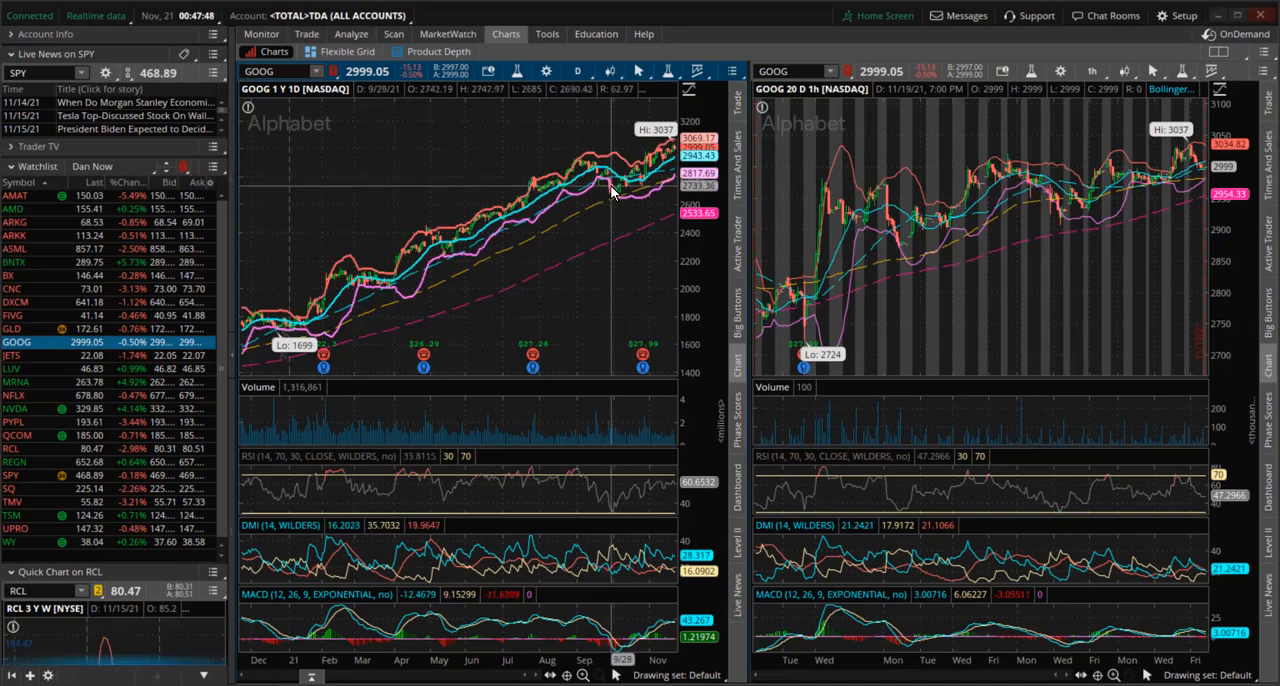
{"action": "mouse_move", "coordinate": [644, 180]}
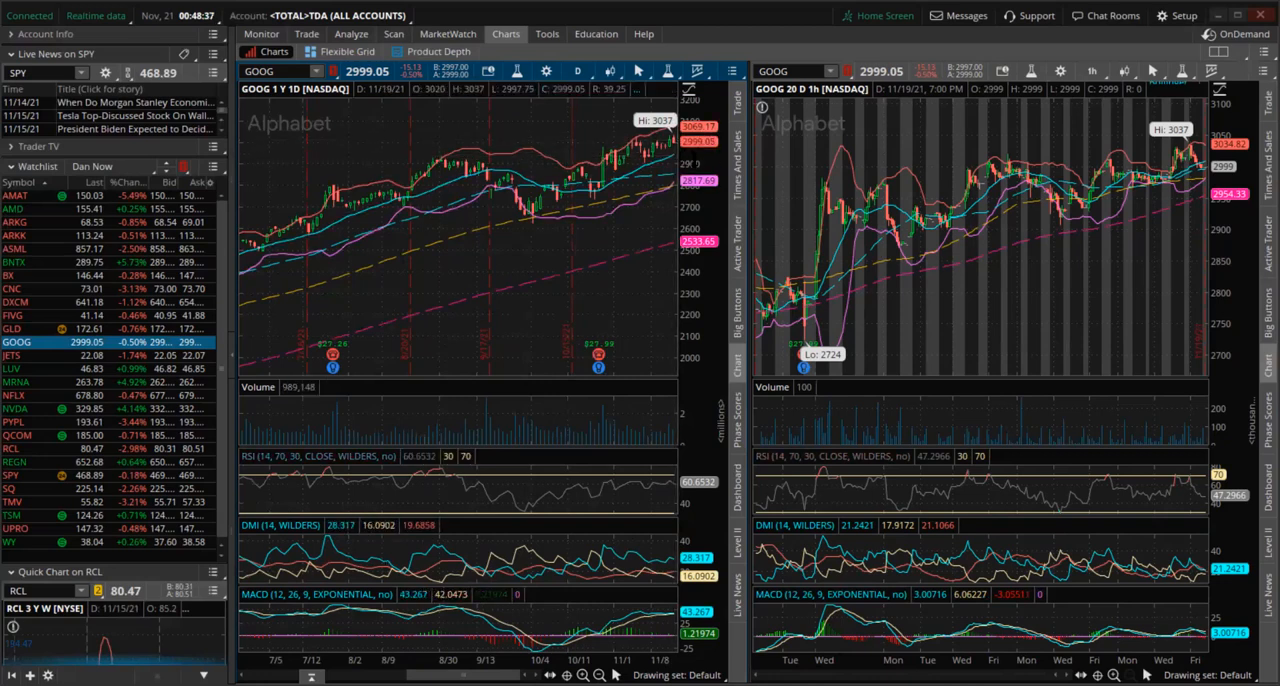
{"action": "mouse_move", "coordinate": [559, 201]}
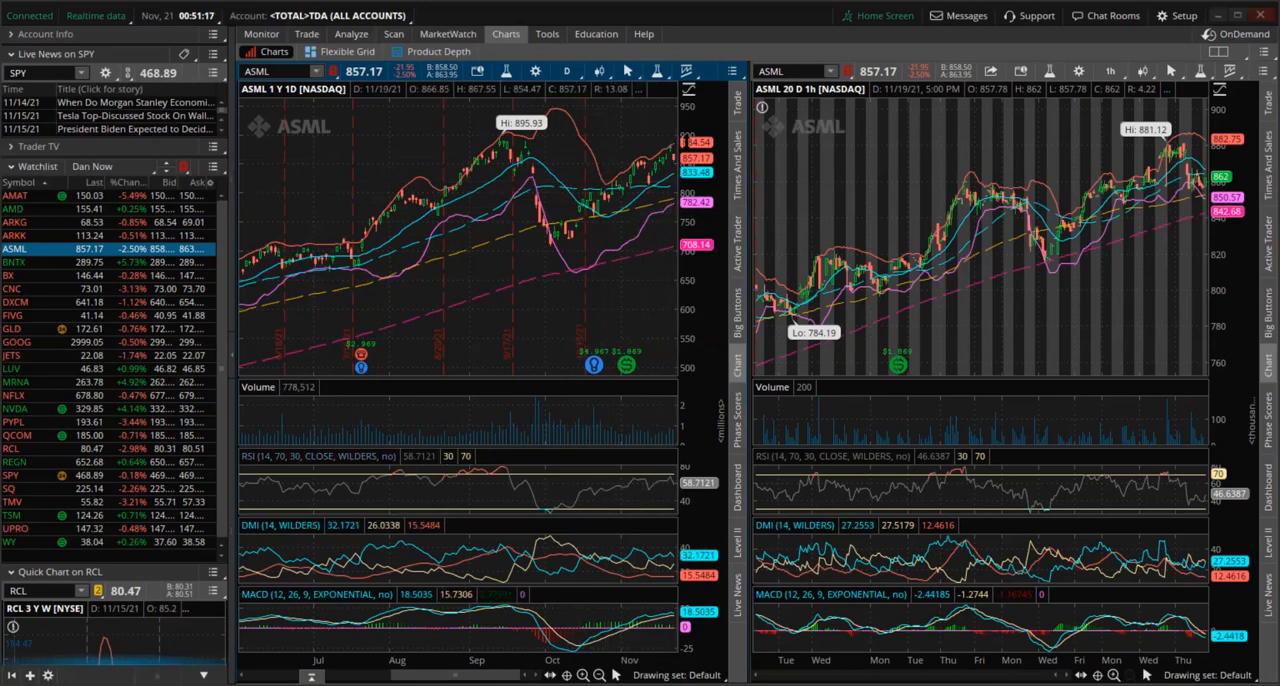
{"action": "mouse_move", "coordinate": [347, 266]}
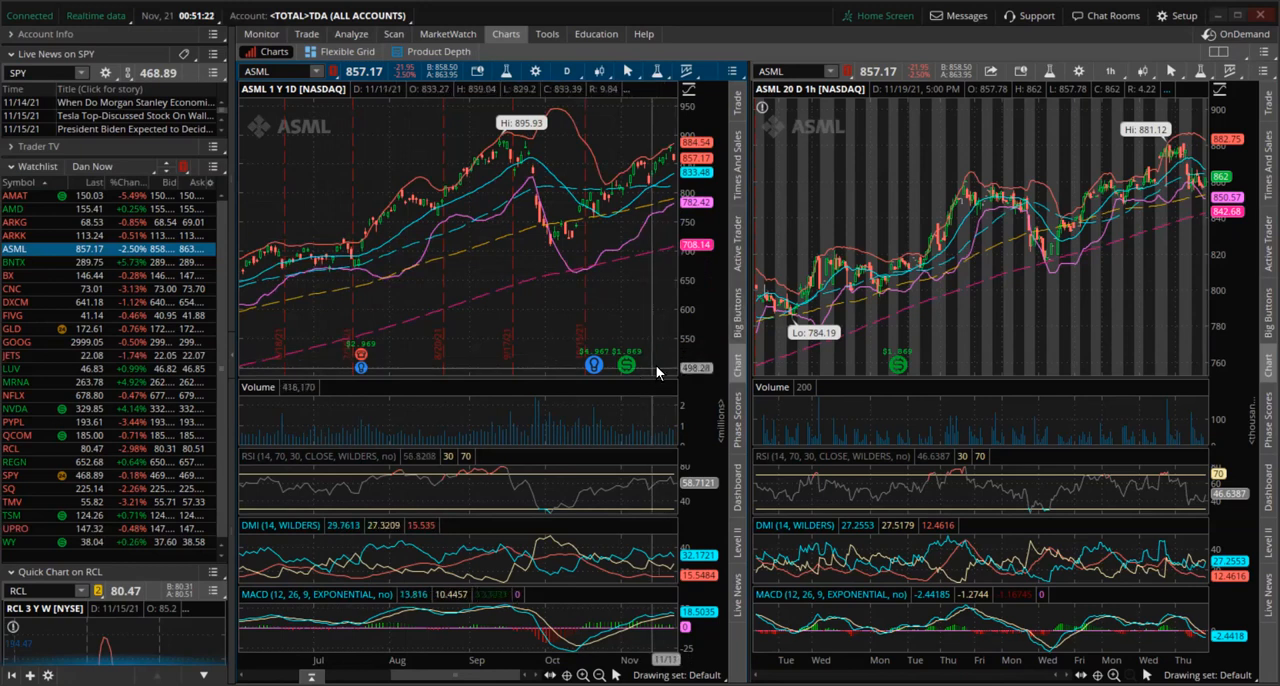
{"action": "mouse_move", "coordinate": [592, 240]}
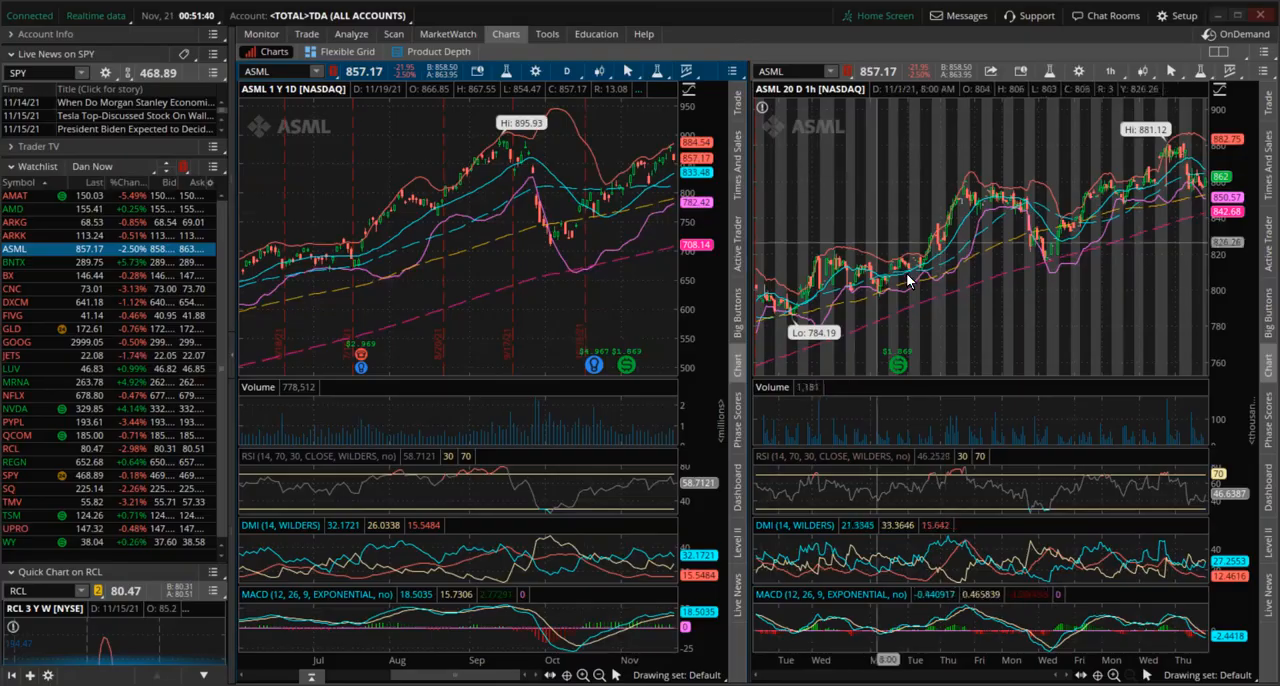
{"action": "left_click", "coordinate": [14, 461]}
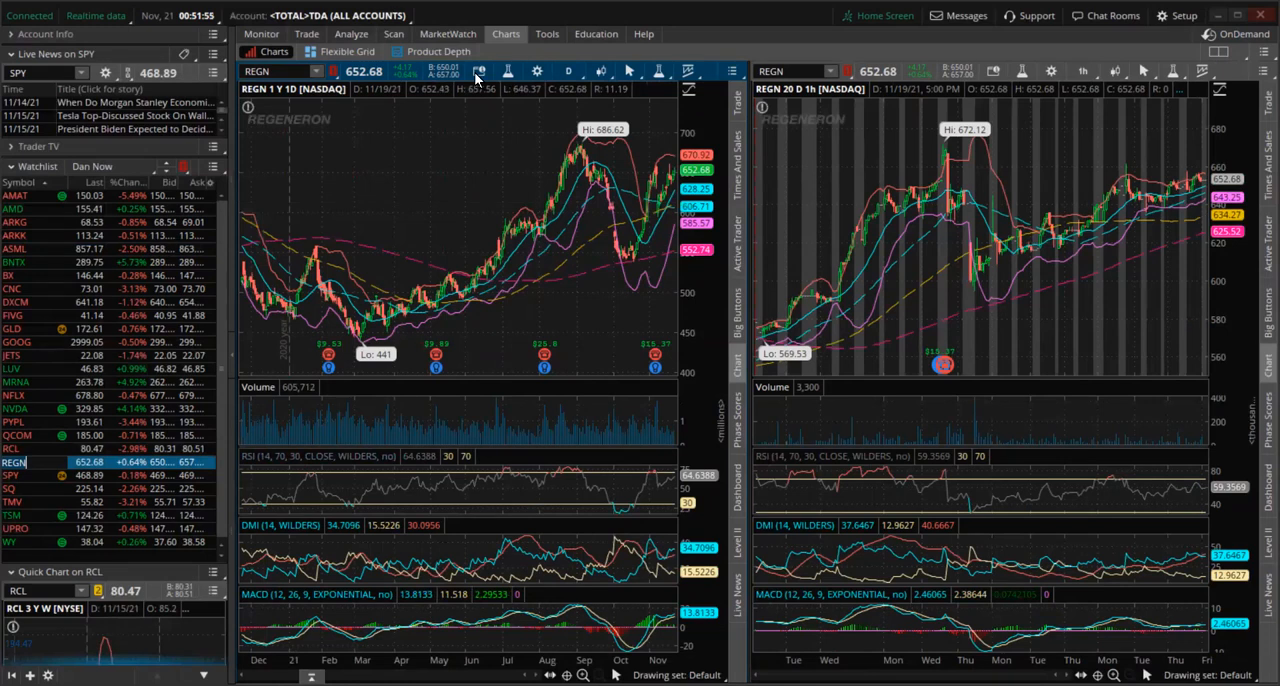
{"action": "mouse_move", "coordinate": [647, 198]}
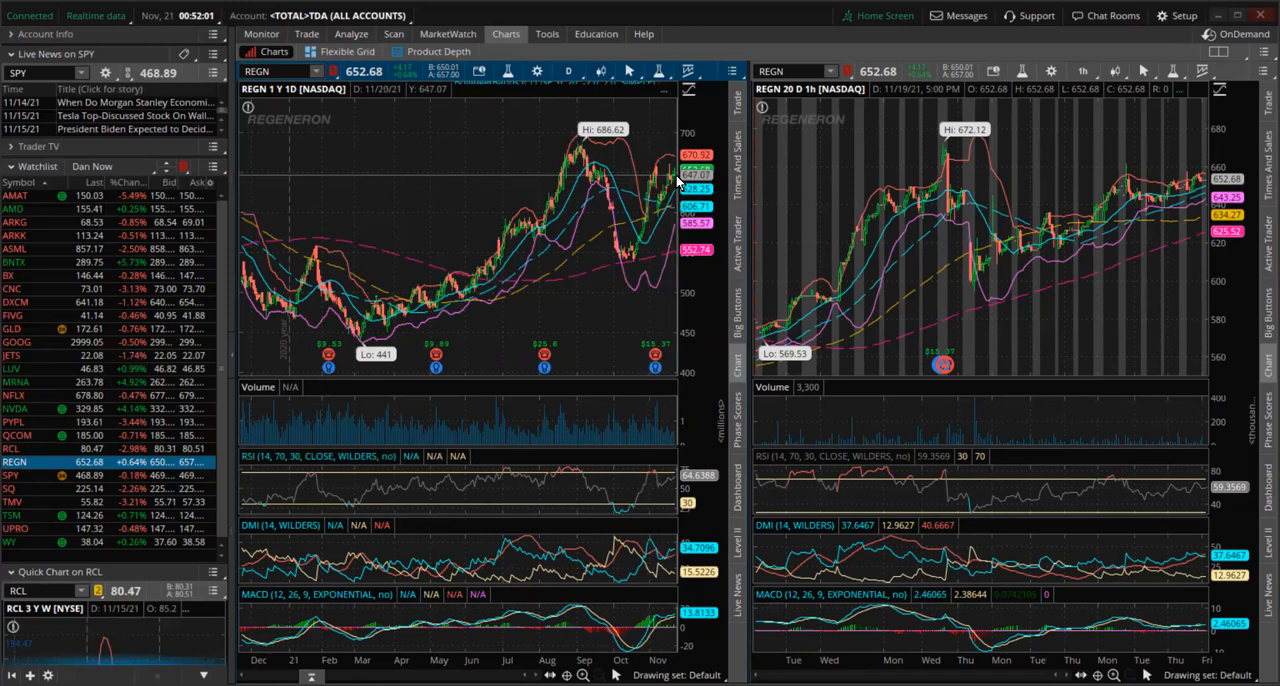
{"action": "mouse_move", "coordinate": [589, 177]}
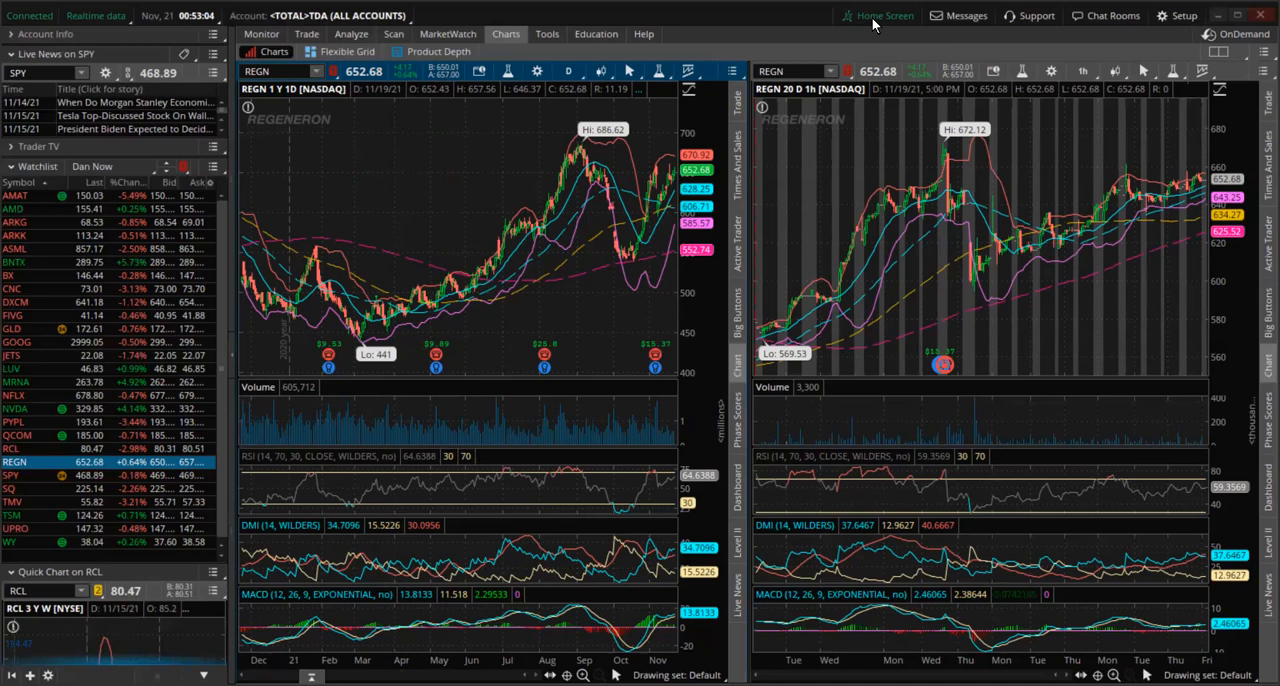
{"action": "mouse_move", "coordinate": [587, 162]}
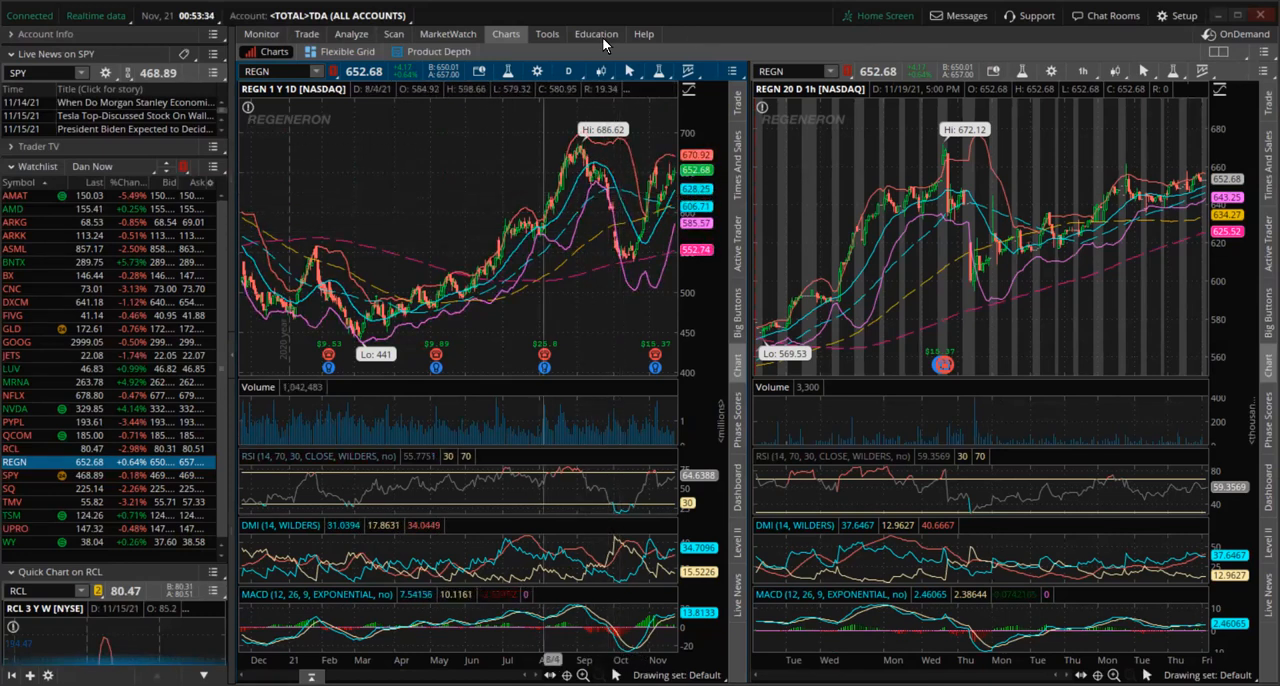
{"action": "mouse_move", "coordinate": [592, 172]}
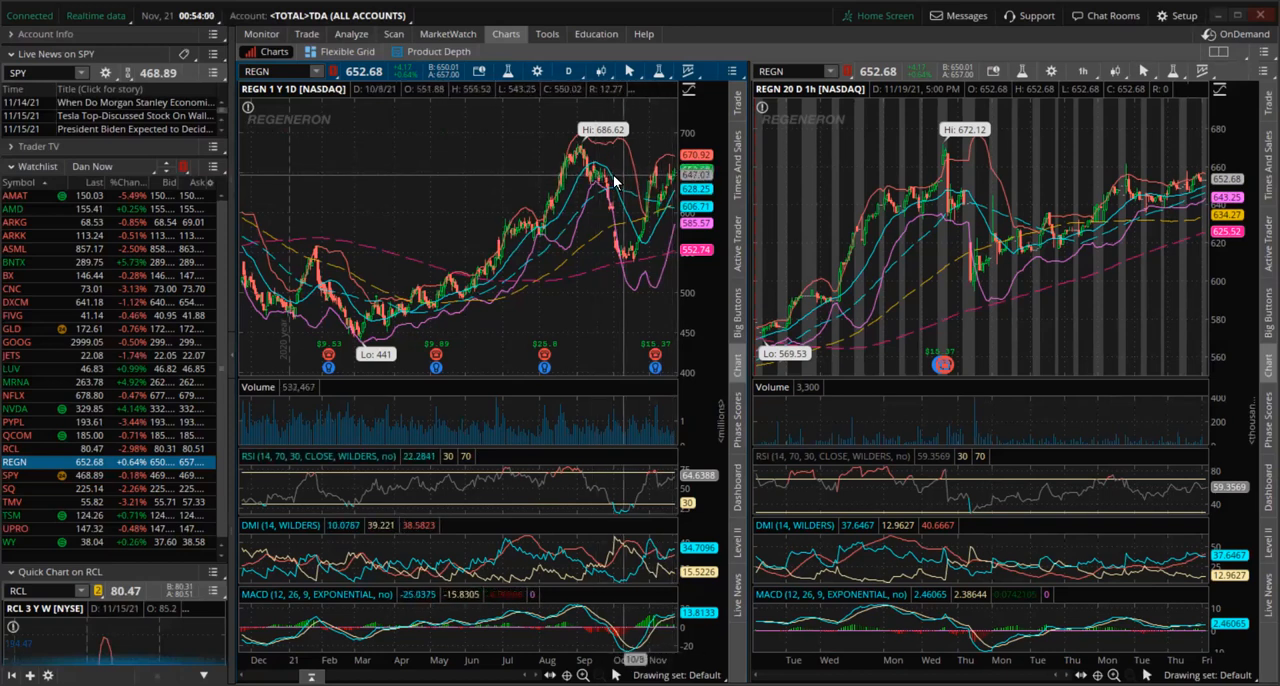
{"action": "mouse_move", "coordinate": [676, 174]}
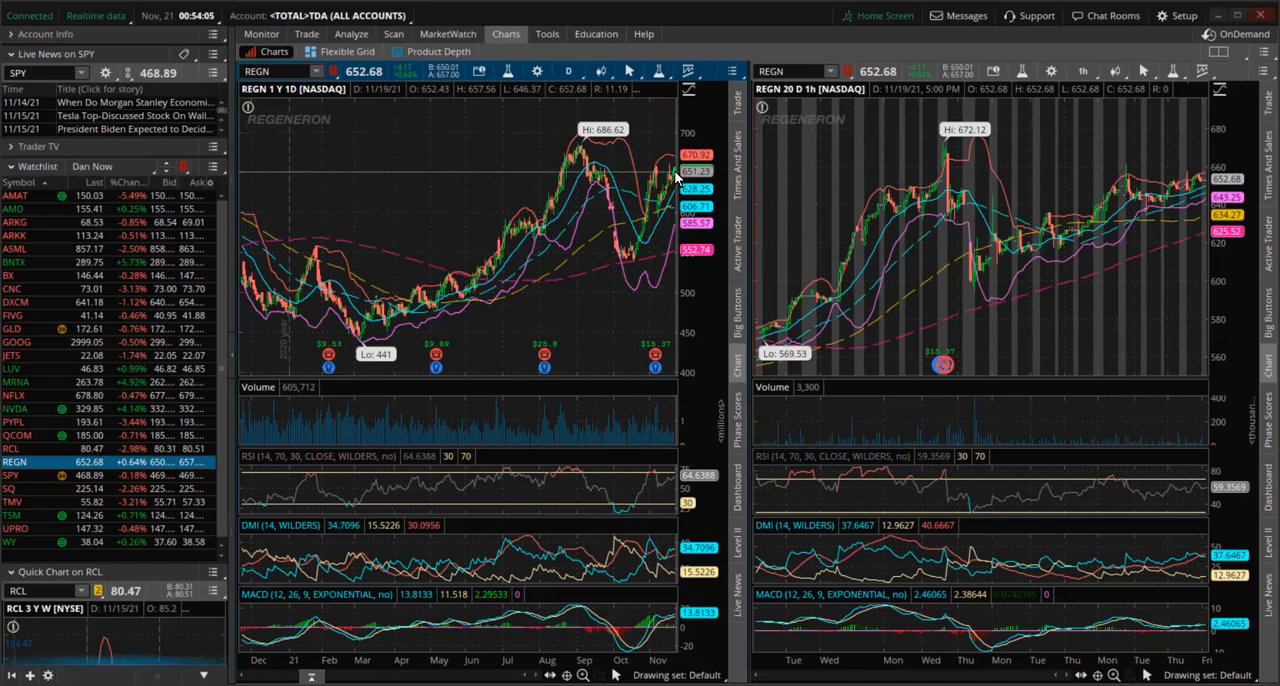
{"action": "mouse_move", "coordinate": [641, 252]}
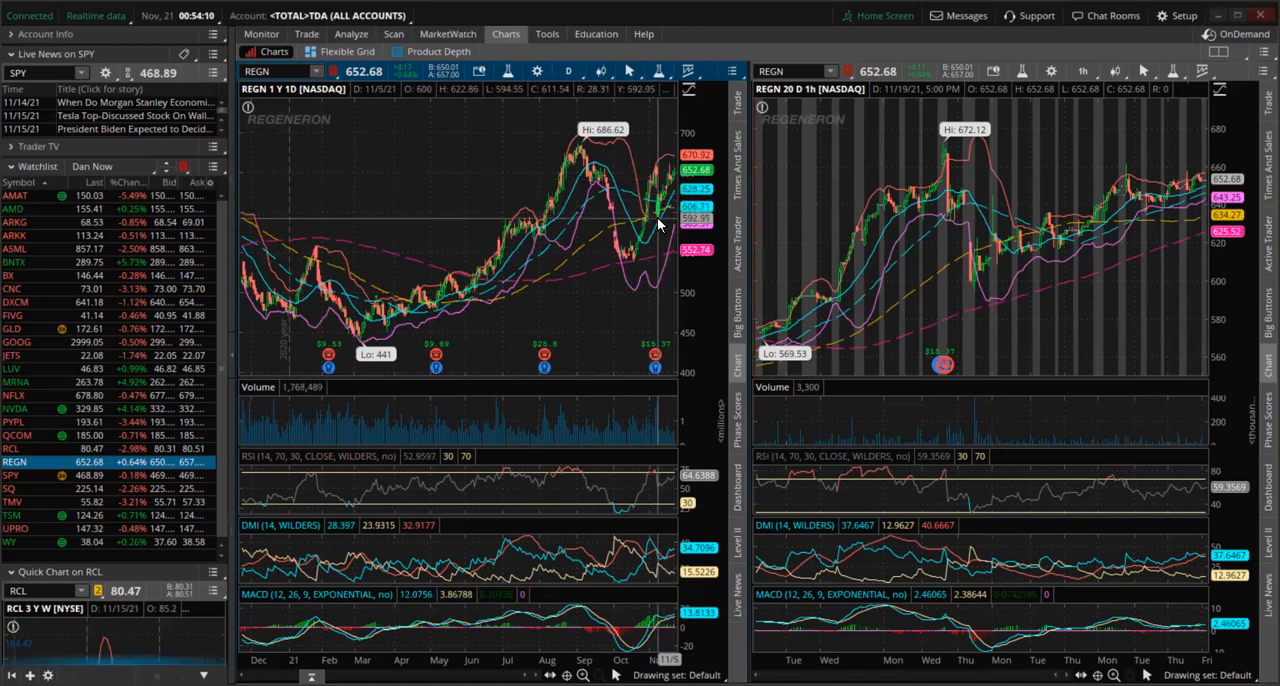
{"action": "mouse_move", "coordinate": [627, 258]}
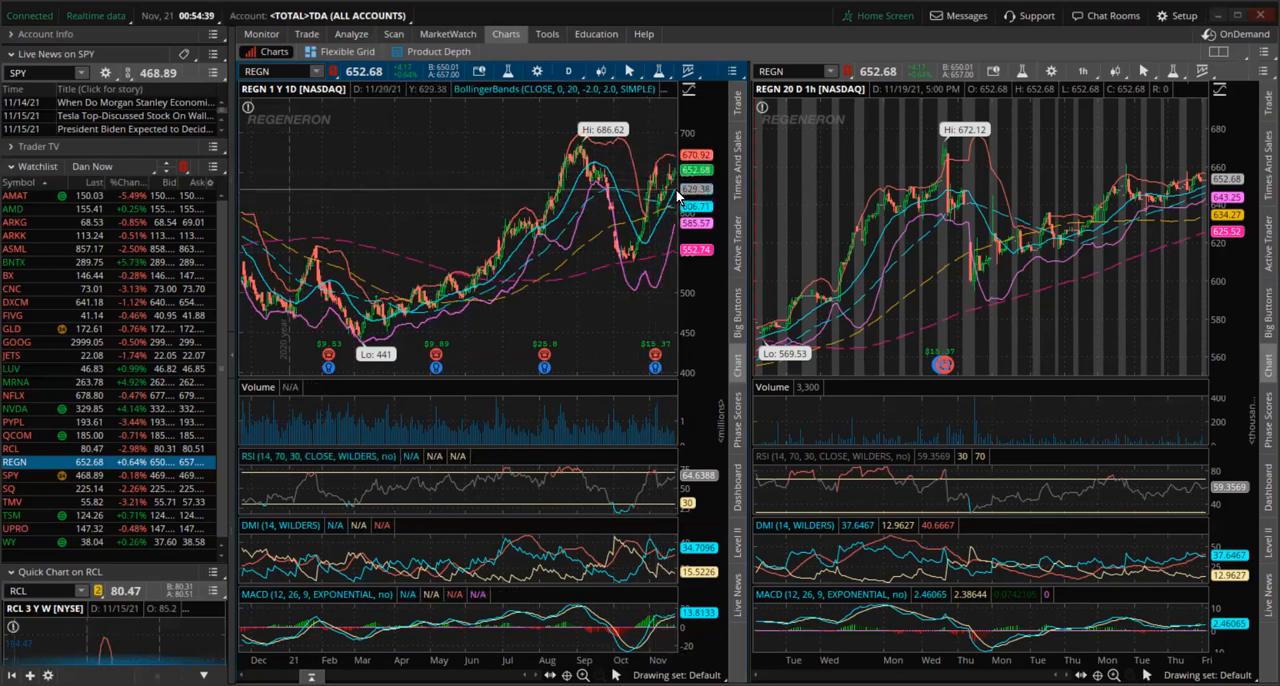
{"action": "mouse_move", "coordinate": [658, 222]}
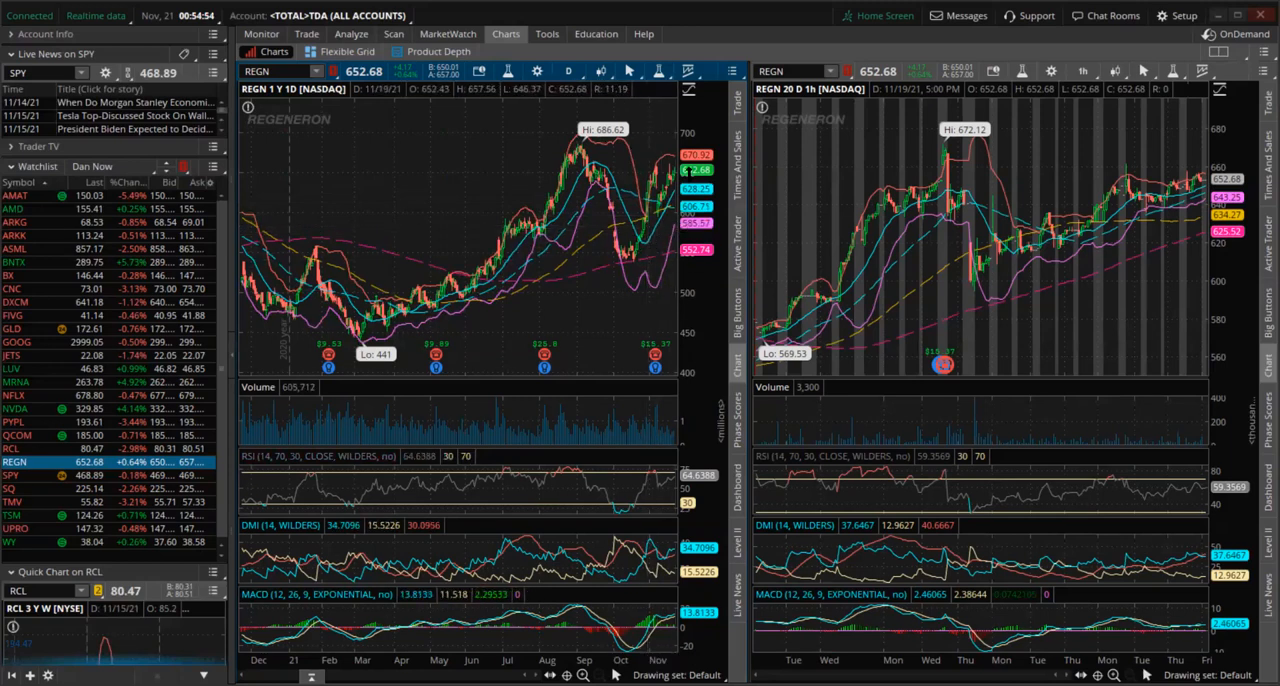
{"action": "mouse_move", "coordinate": [1027, 272]}
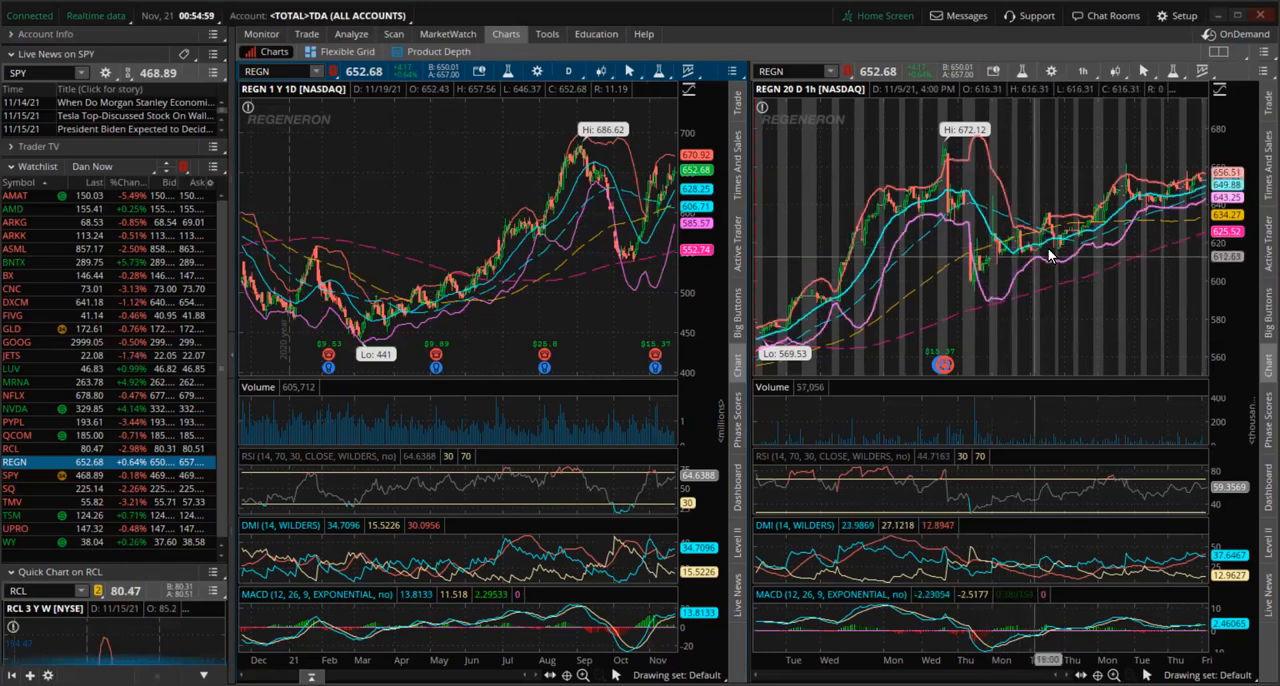
{"action": "mouse_move", "coordinate": [990, 298]}
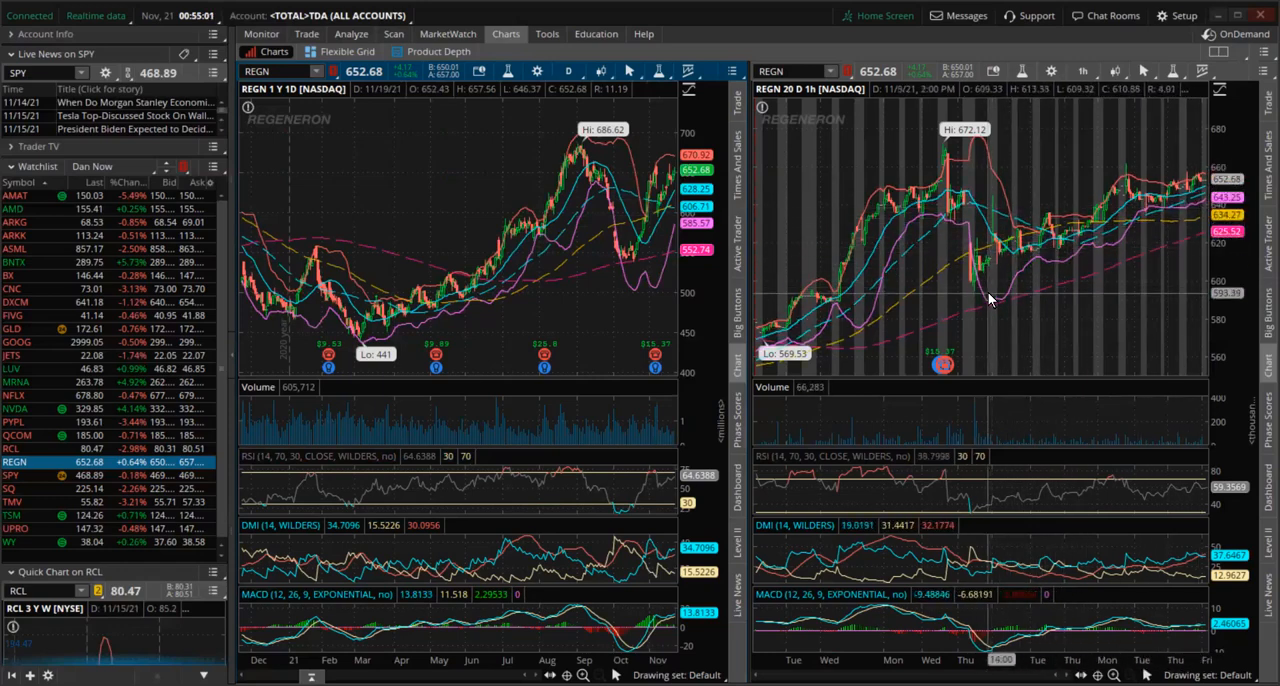
Step: Pick Royal Caribbean (RCL) from the watchlist for the one-year daily and twenty-day hourly charts
{"action": "left_click", "coordinate": [13, 445]}
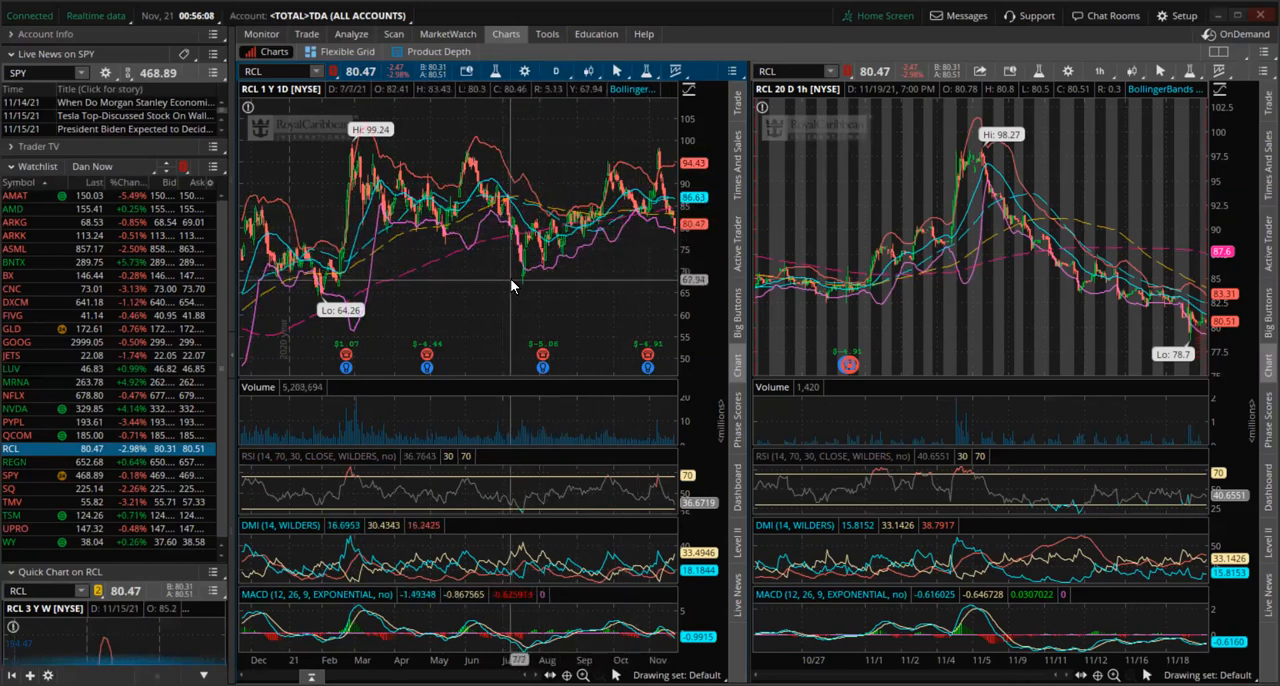
Step: Choose the Trendline tool from the RCL daily chart's drawing toolbar
{"action": "left_click", "coordinate": [613, 71]}
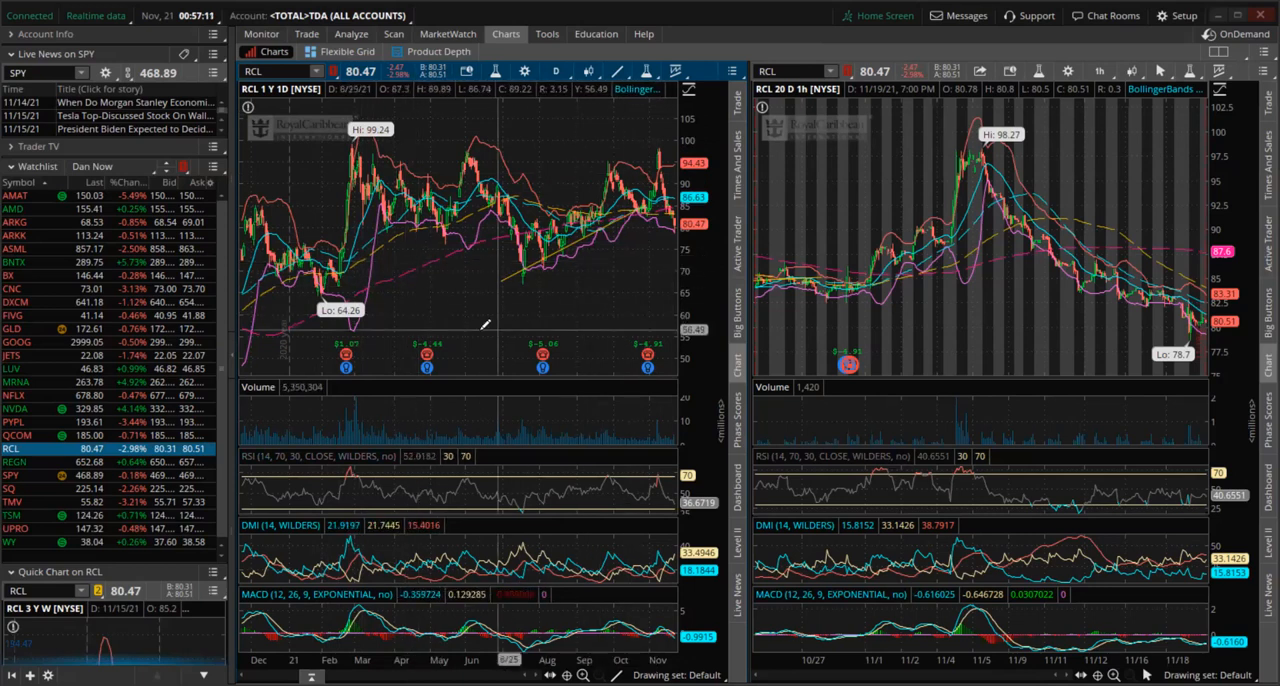
{"action": "mouse_move", "coordinate": [445, 310]}
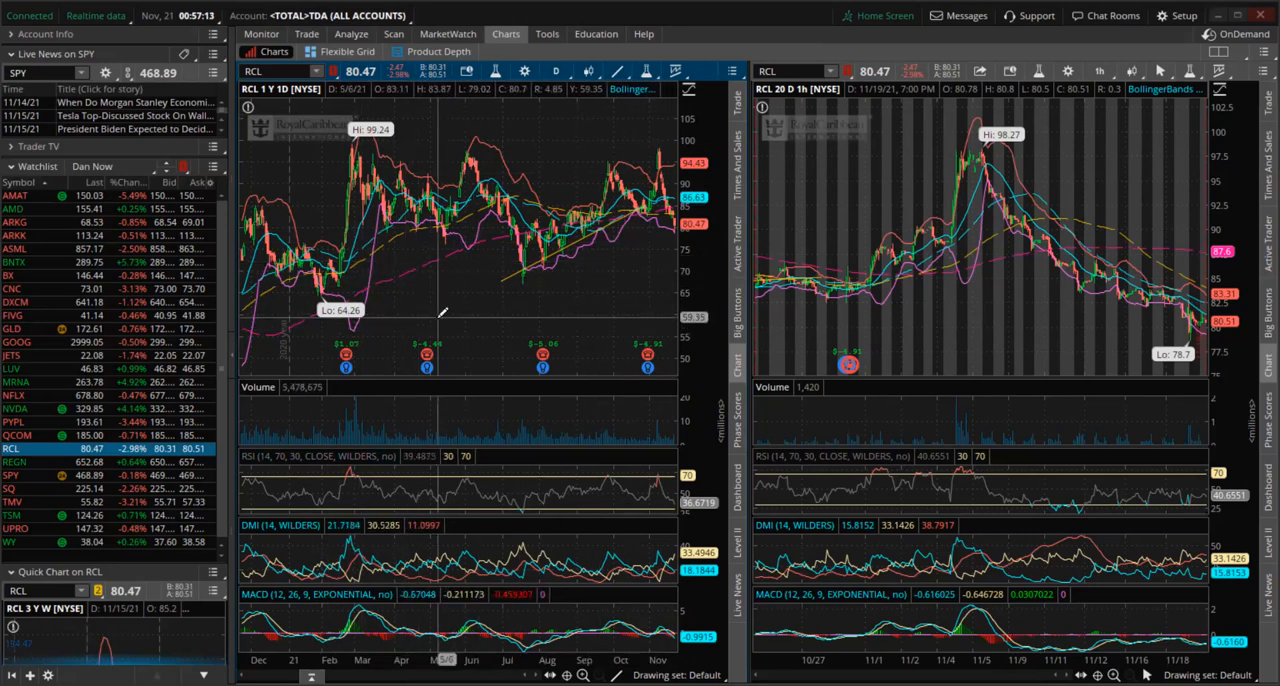
{"action": "mouse_move", "coordinate": [452, 307]}
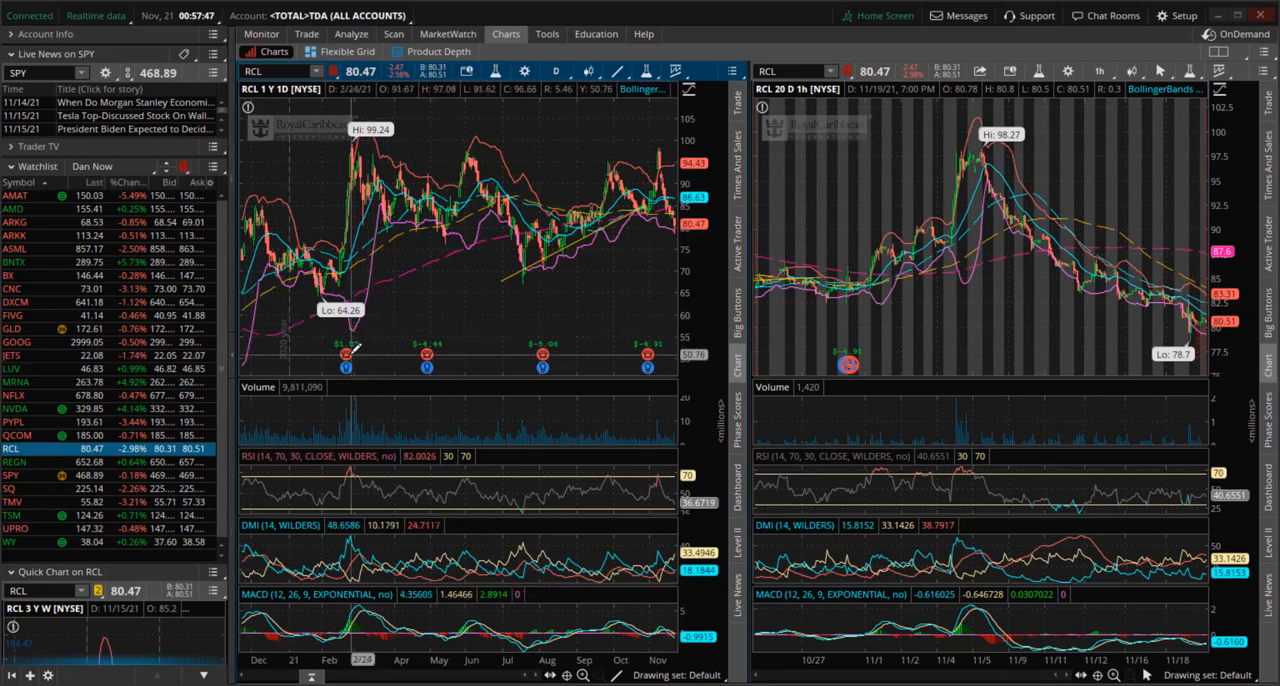
{"action": "mouse_move", "coordinate": [347, 352]}
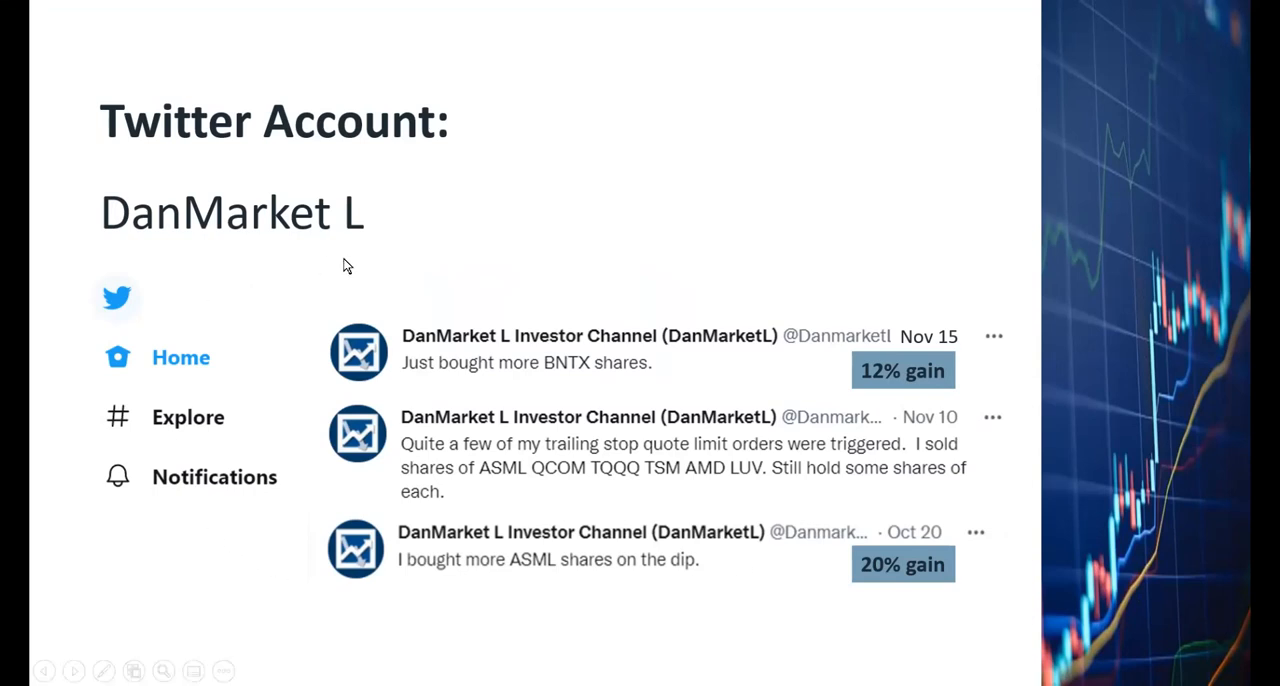
{"action": "mouse_move", "coordinate": [1120, 455]}
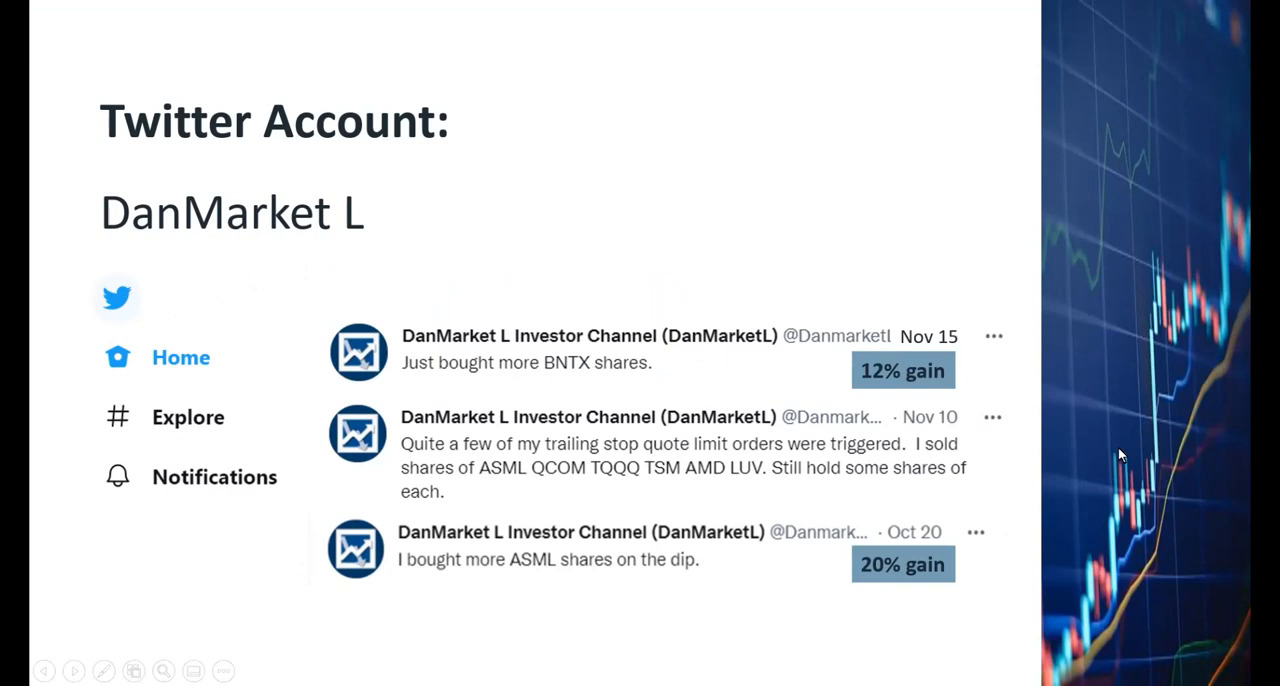
{"action": "mouse_move", "coordinate": [776, 406]}
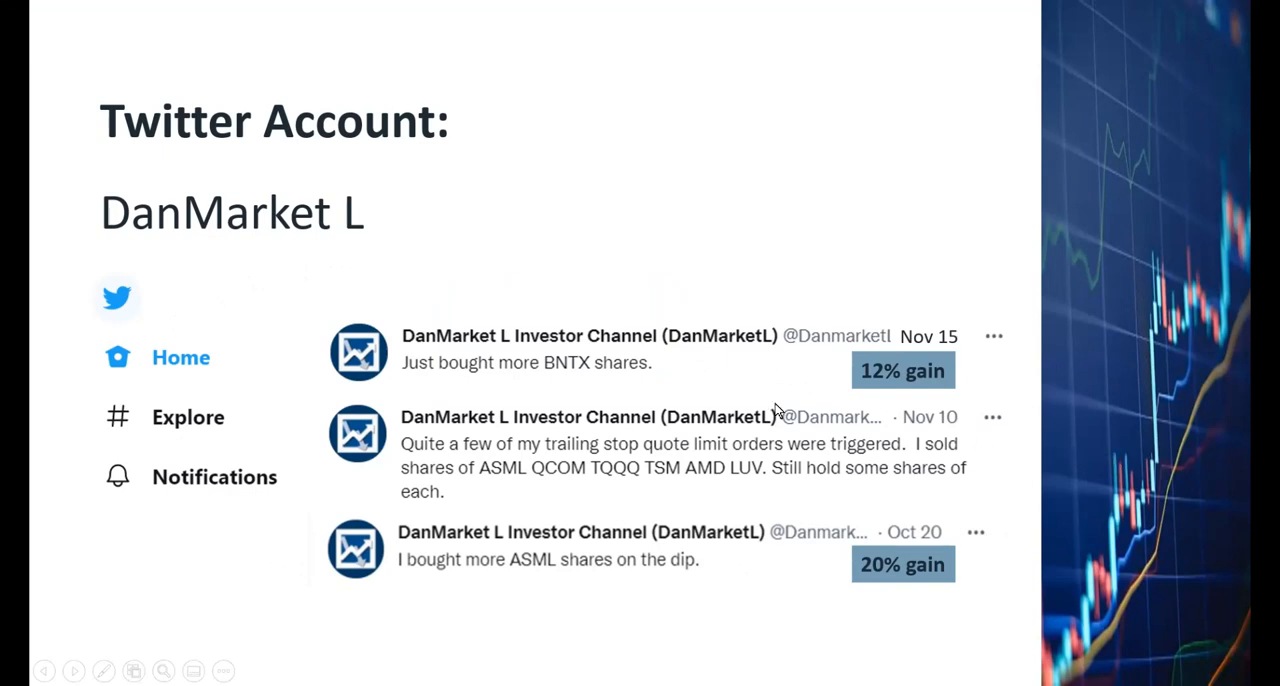
{"action": "mouse_move", "coordinate": [606, 645]}
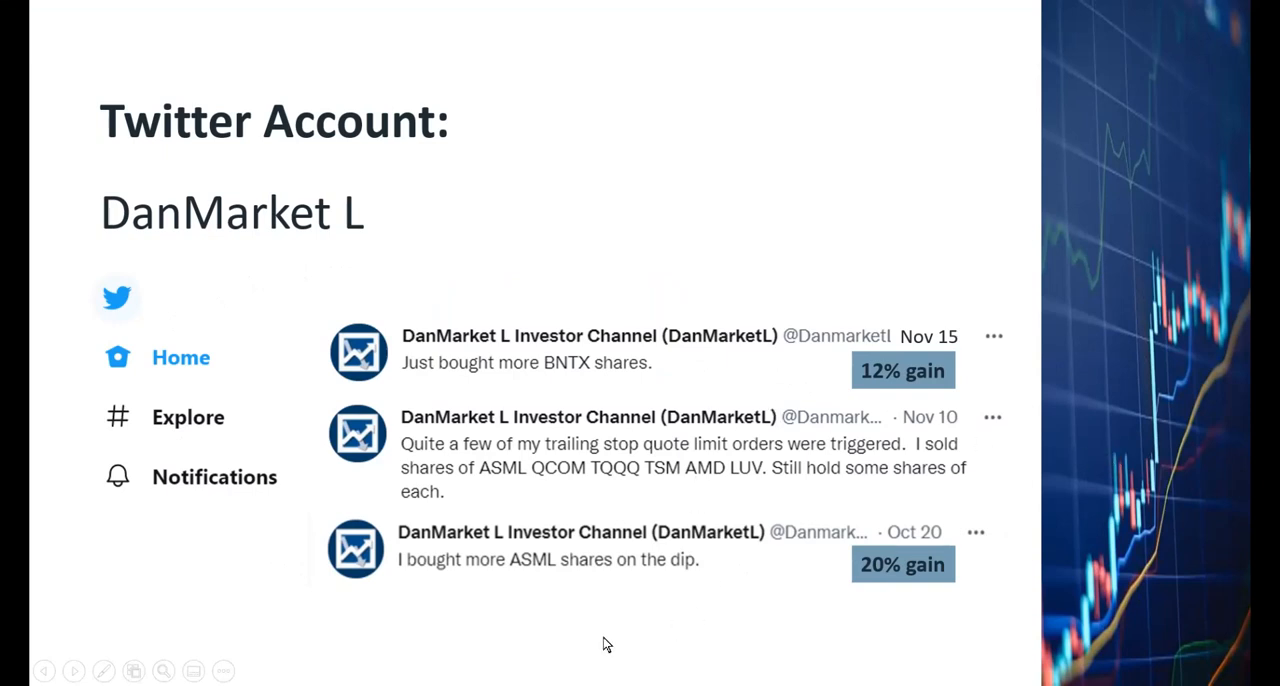
{"action": "mouse_move", "coordinate": [600, 618]}
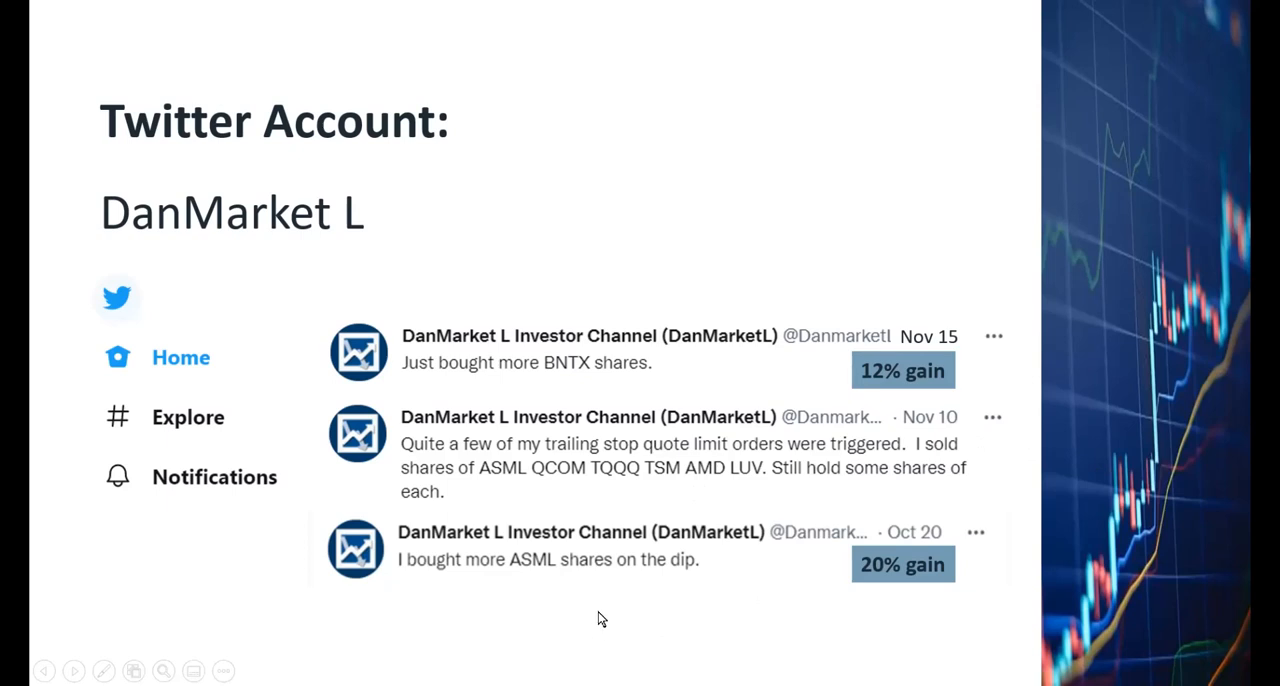